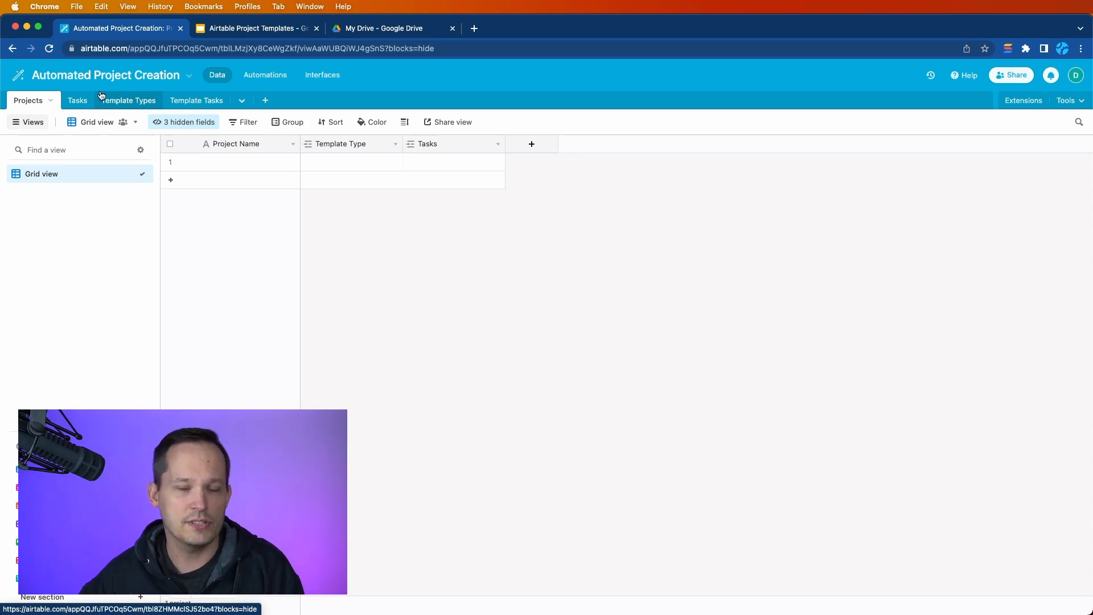
mouse_move(559, 174)
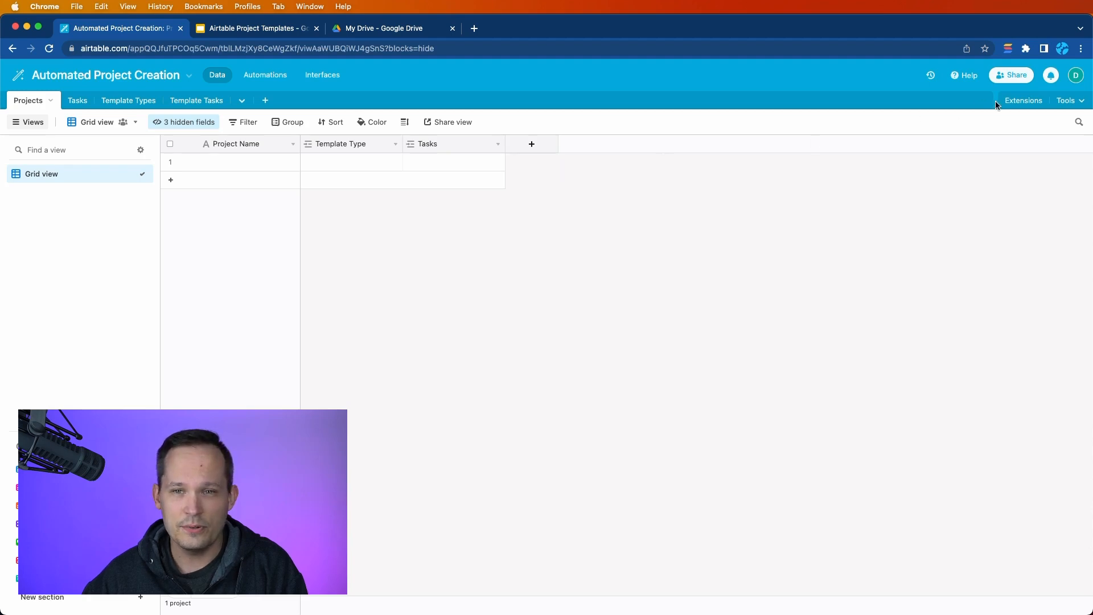
- Open the extensions panel to show the 'Create records for multiple templates' script
left_click(1024, 100)
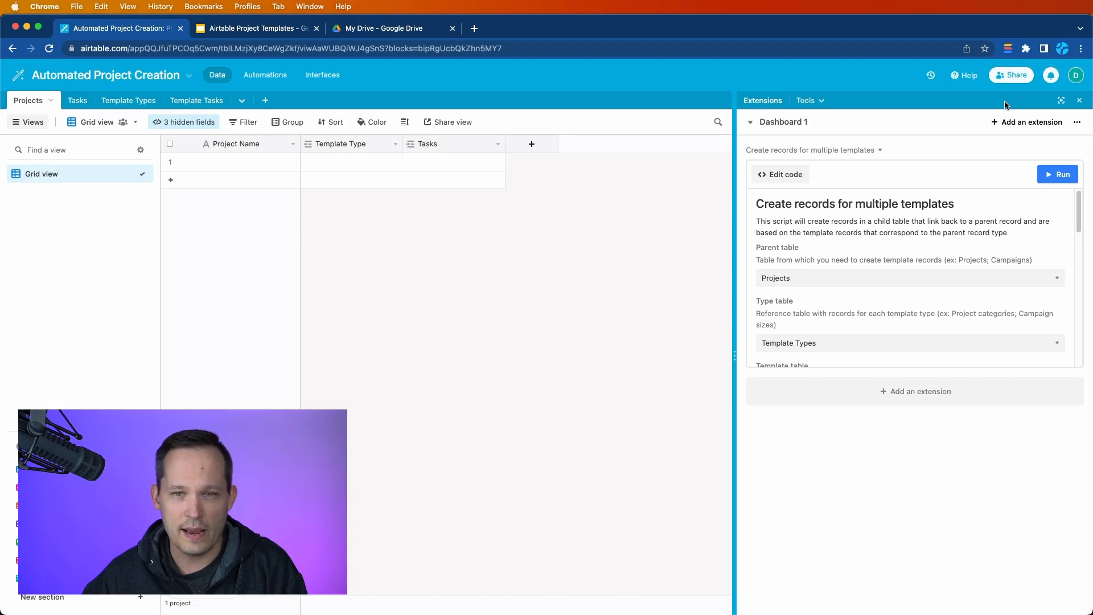
mouse_move(1032, 122)
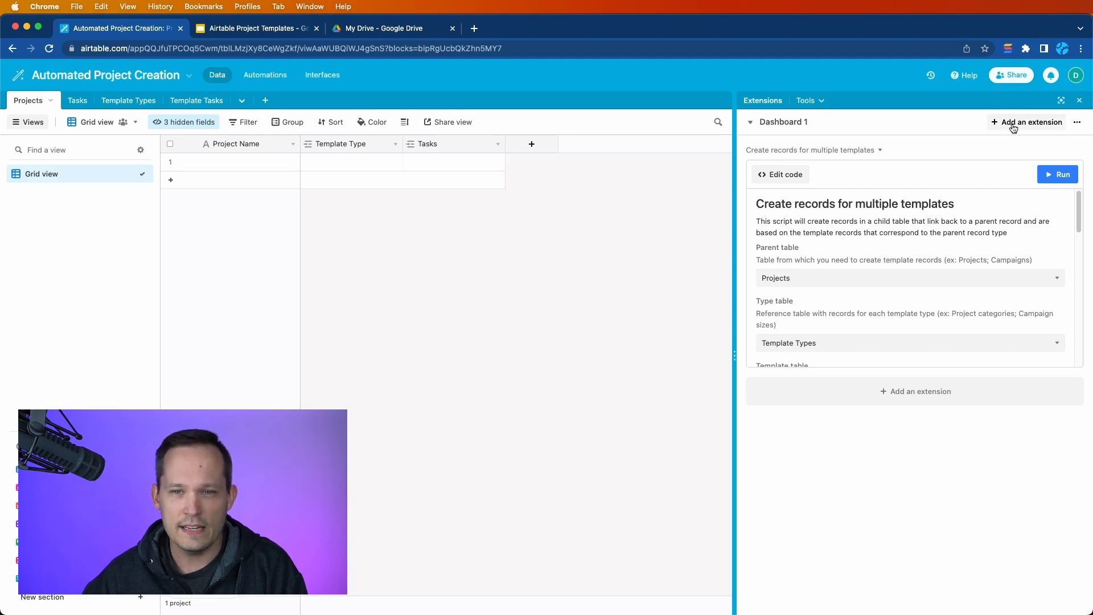
left_click(1031, 122)
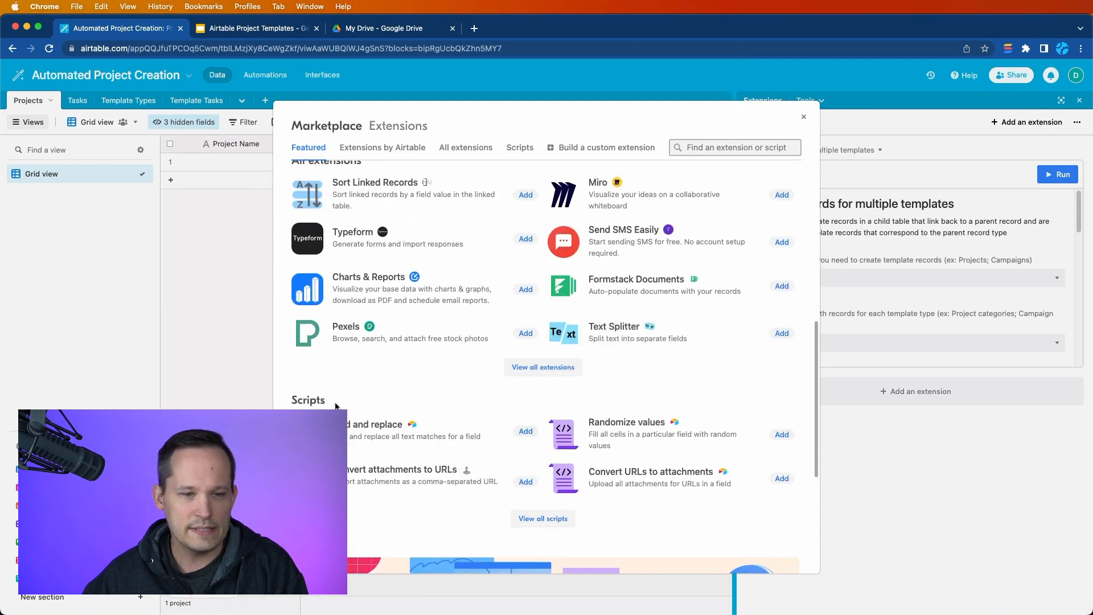
left_click(519, 147)
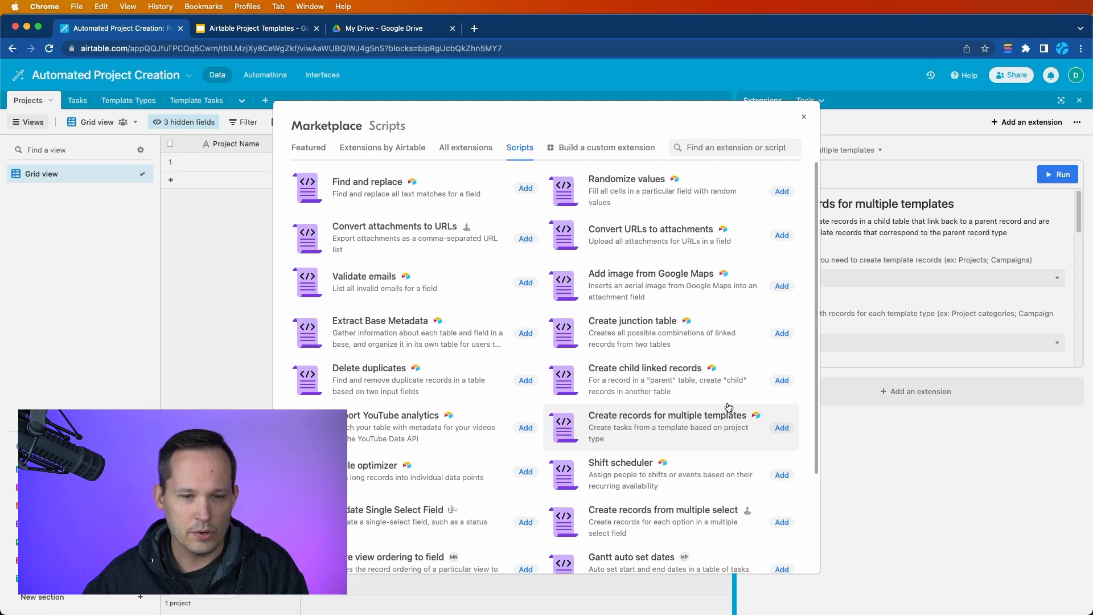
scroll("down", 3)
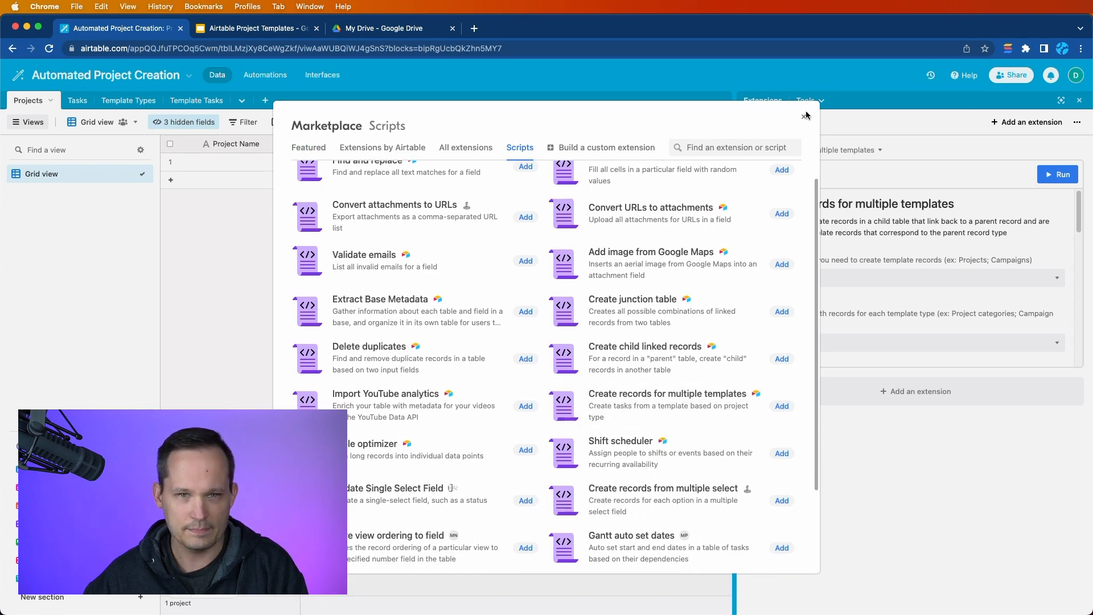
left_click(805, 115)
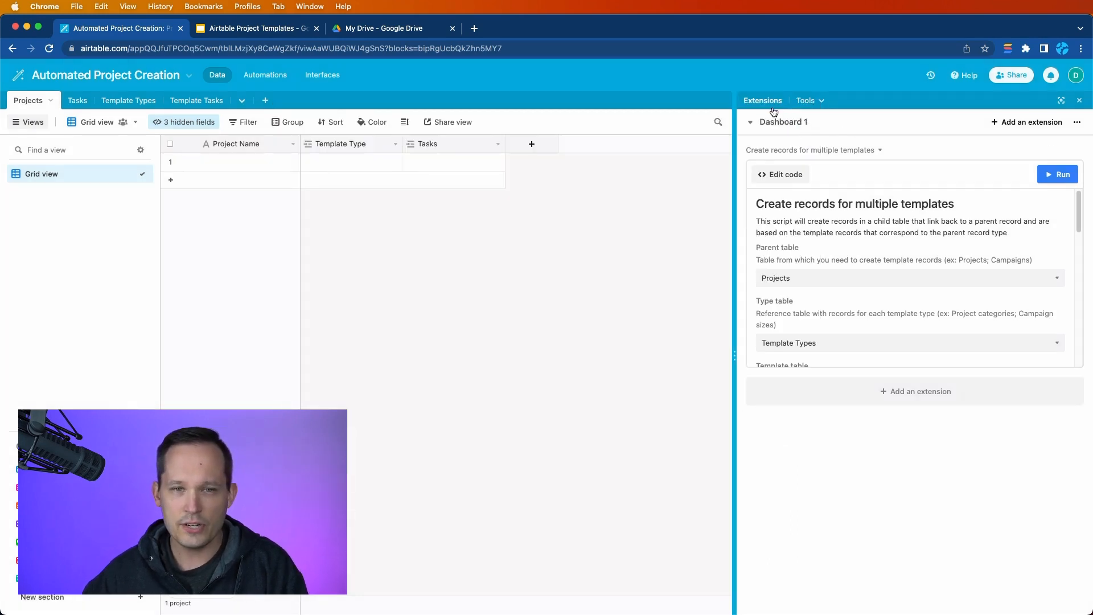
mouse_move(763, 100)
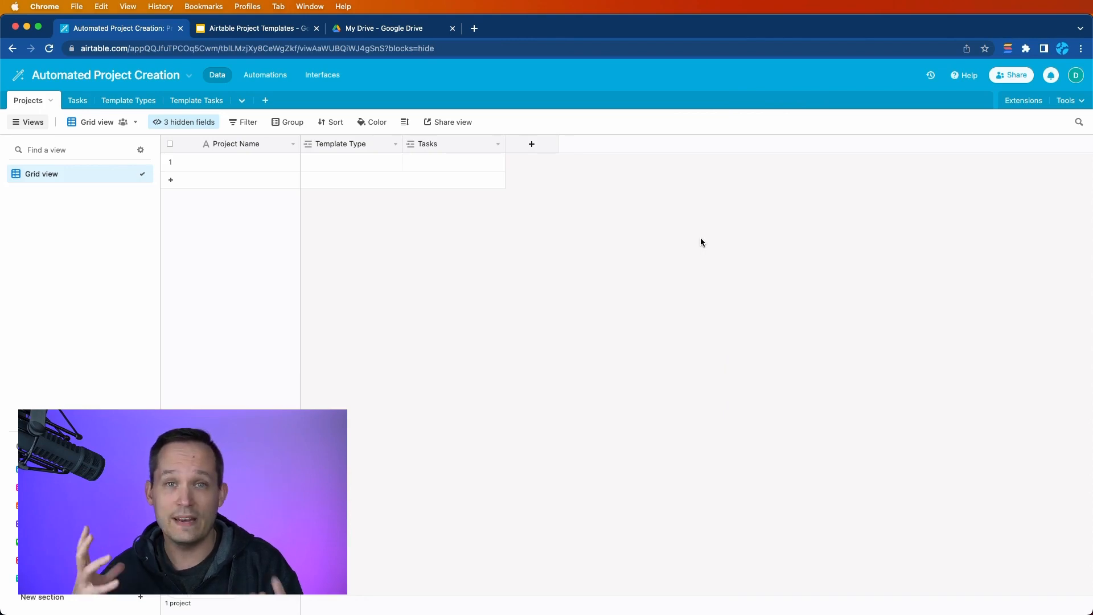
mouse_move(698, 236)
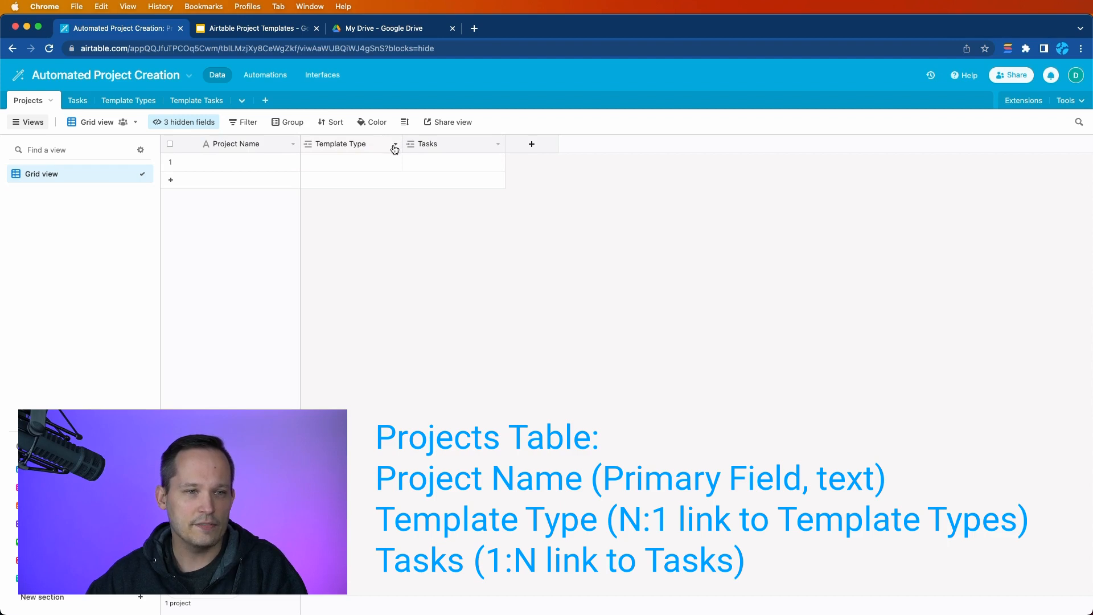
left_click(395, 144)
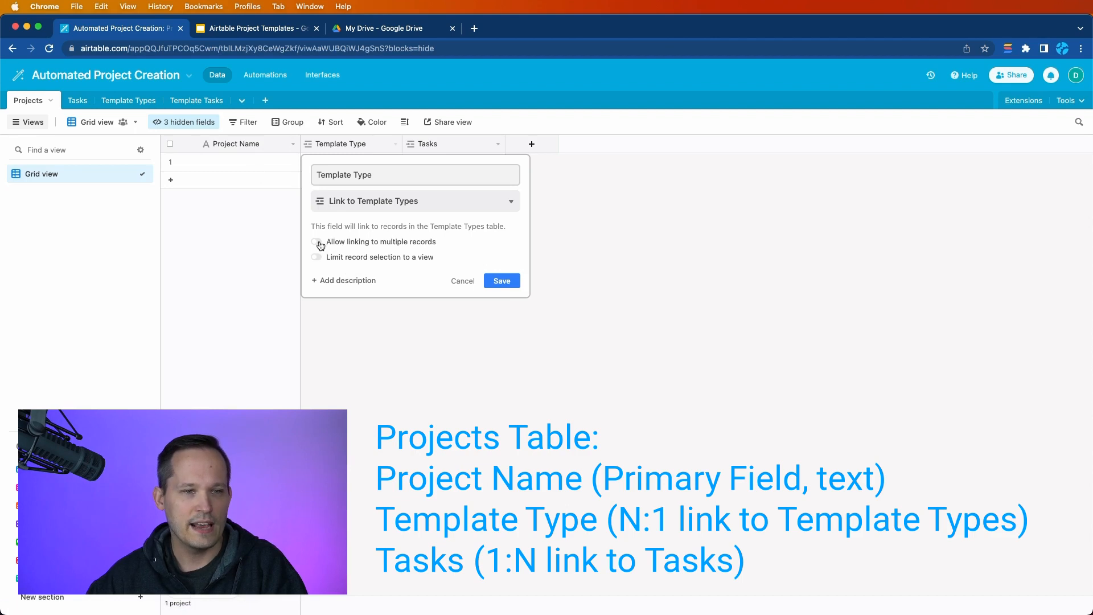
left_click(316, 242)
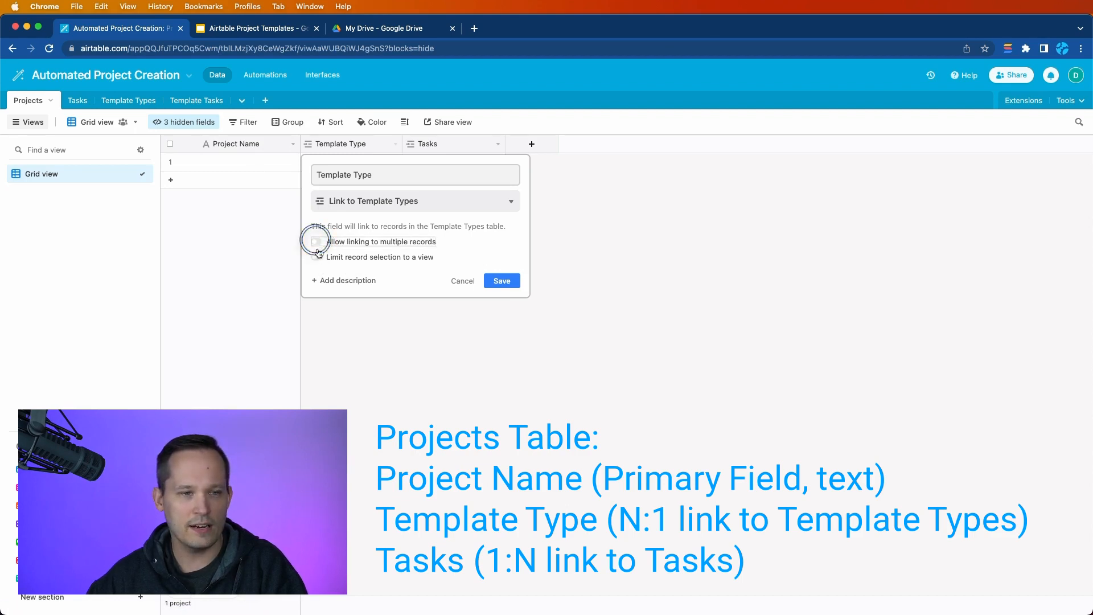
left_click(501, 280)
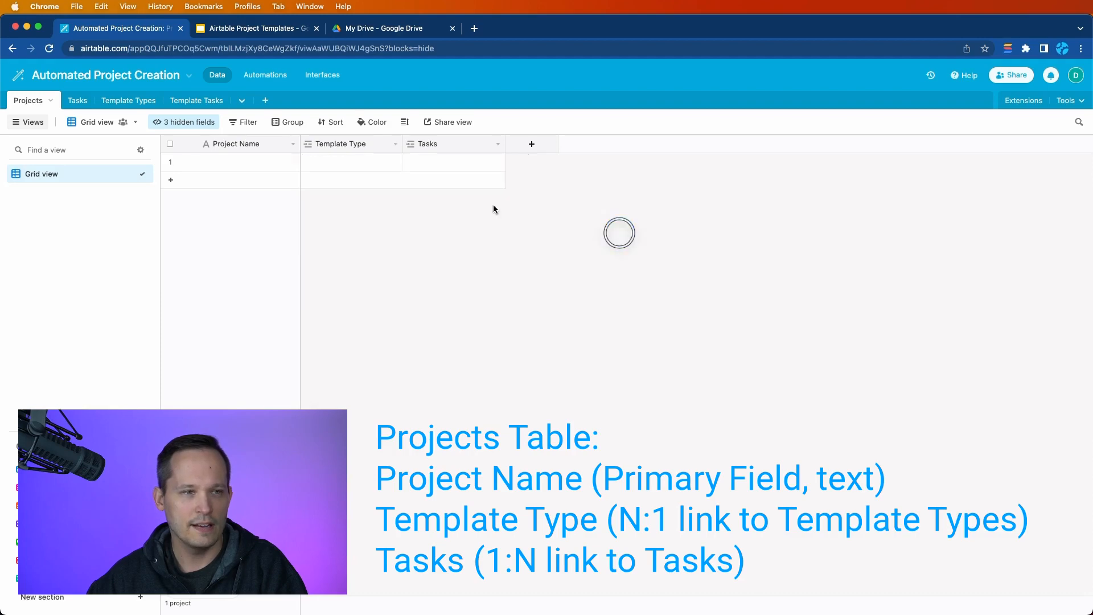
left_click(115, 100)
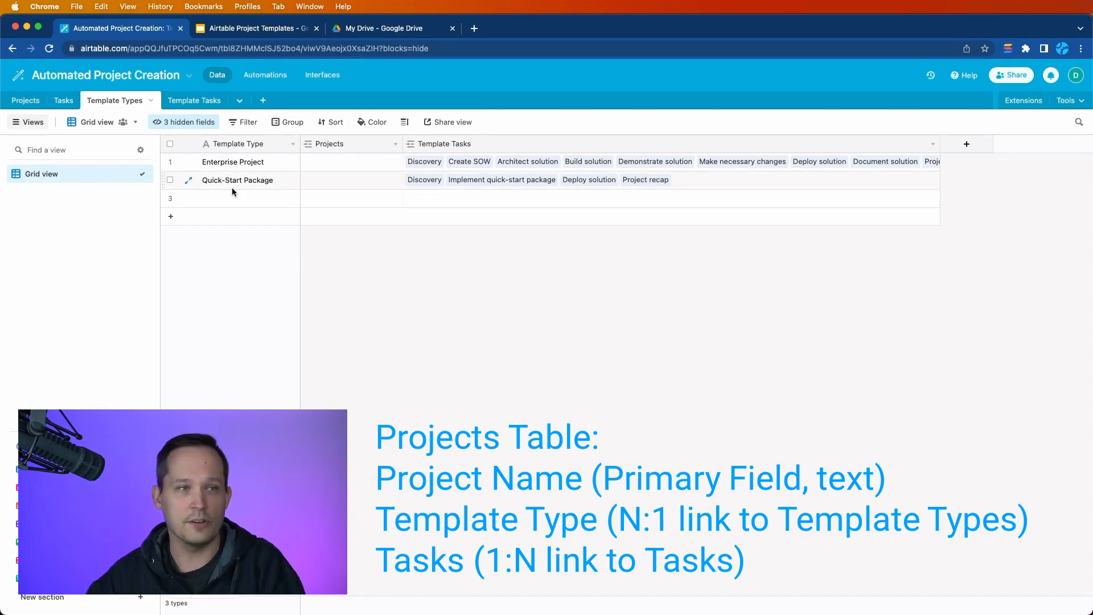
left_click(25, 100)
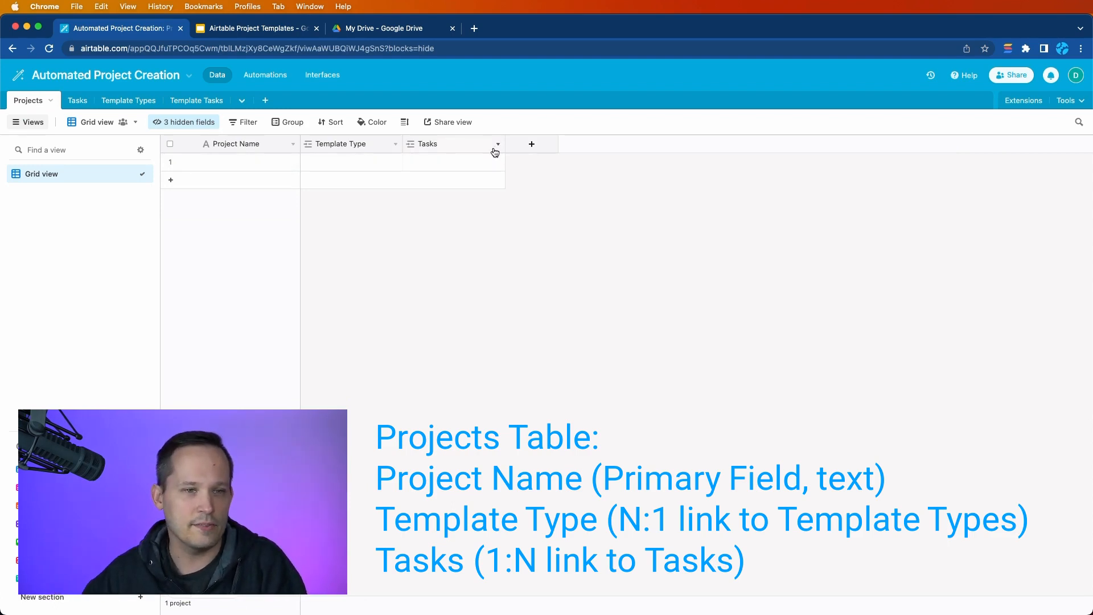
left_click(497, 144)
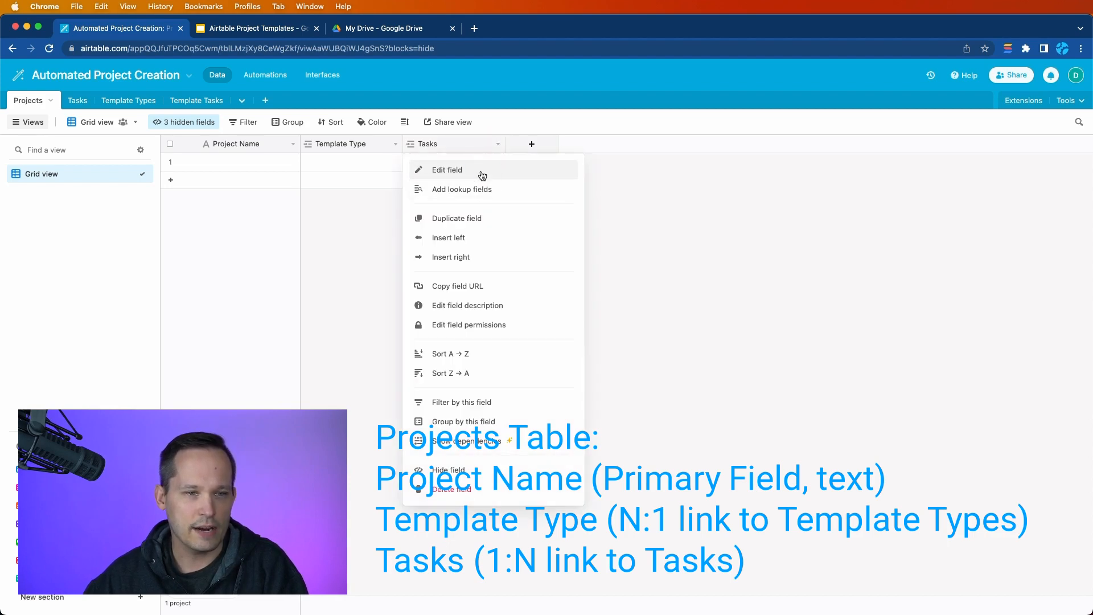
left_click(447, 170)
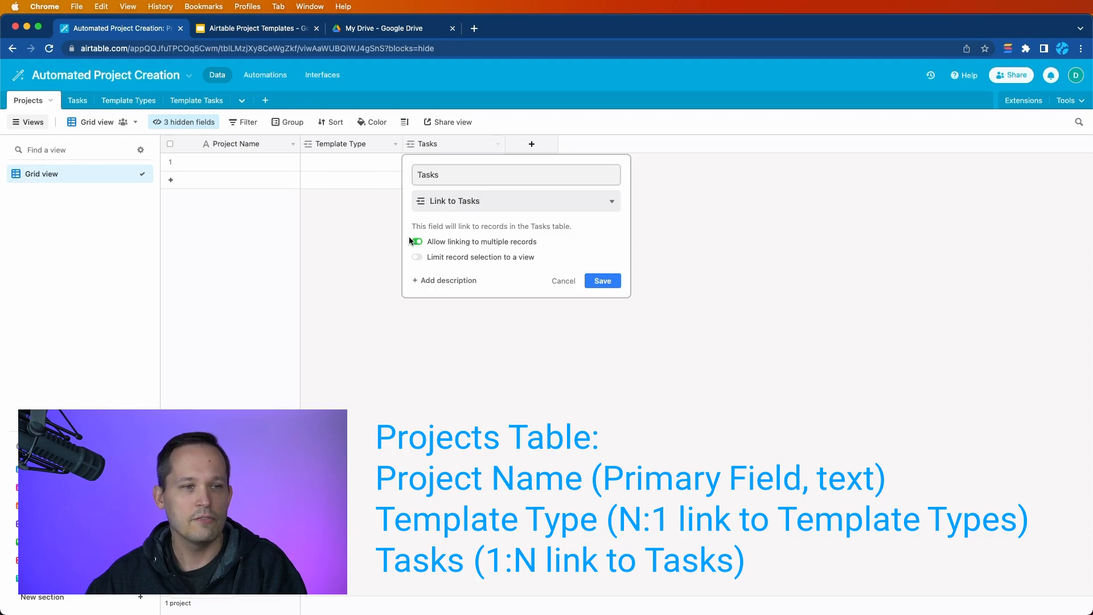
left_click(417, 242)
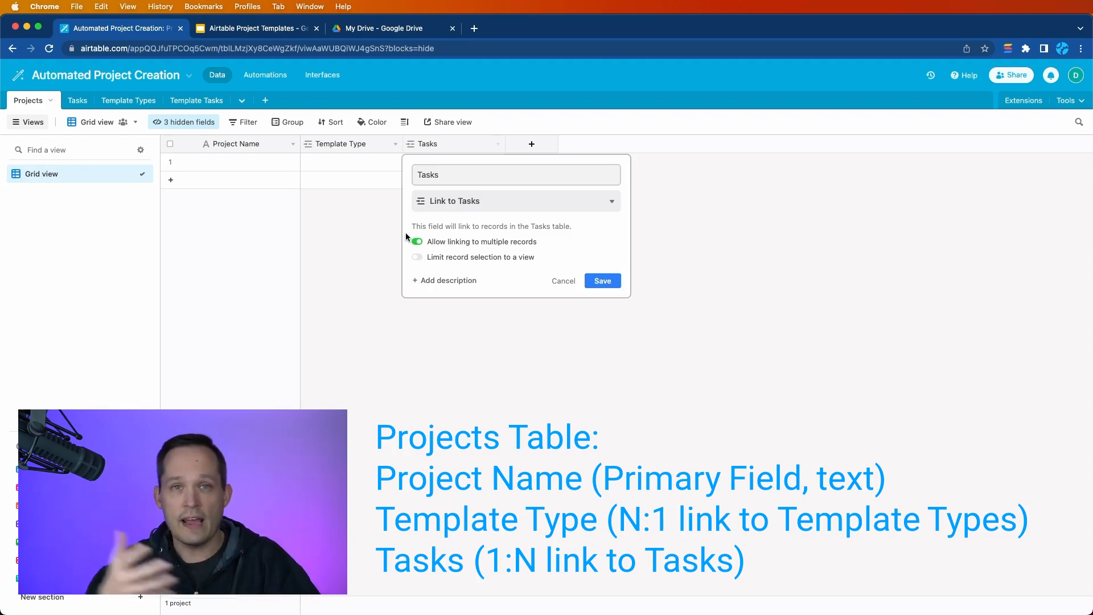
mouse_move(563, 280)
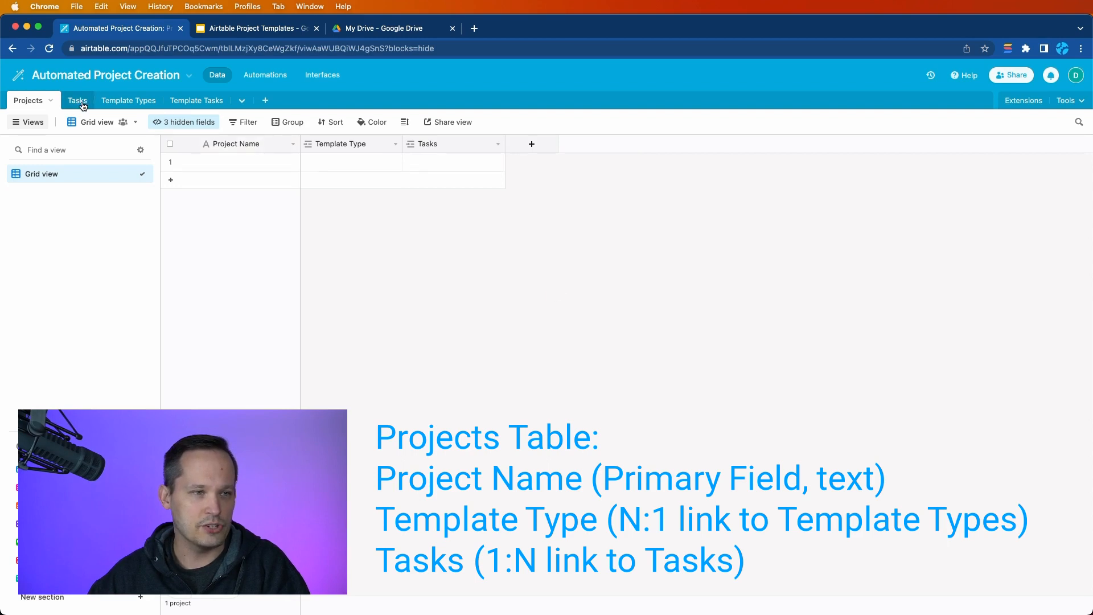
- Switch to the Tasks table and review the Project field's Link to Projects setting without changes
left_click(496, 144)
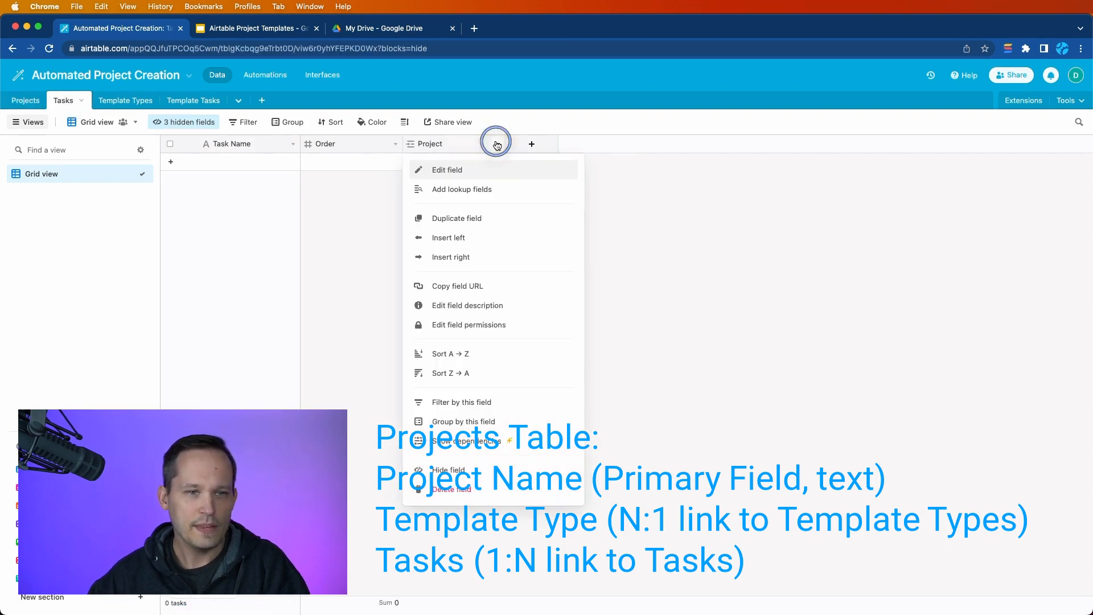
left_click(447, 170)
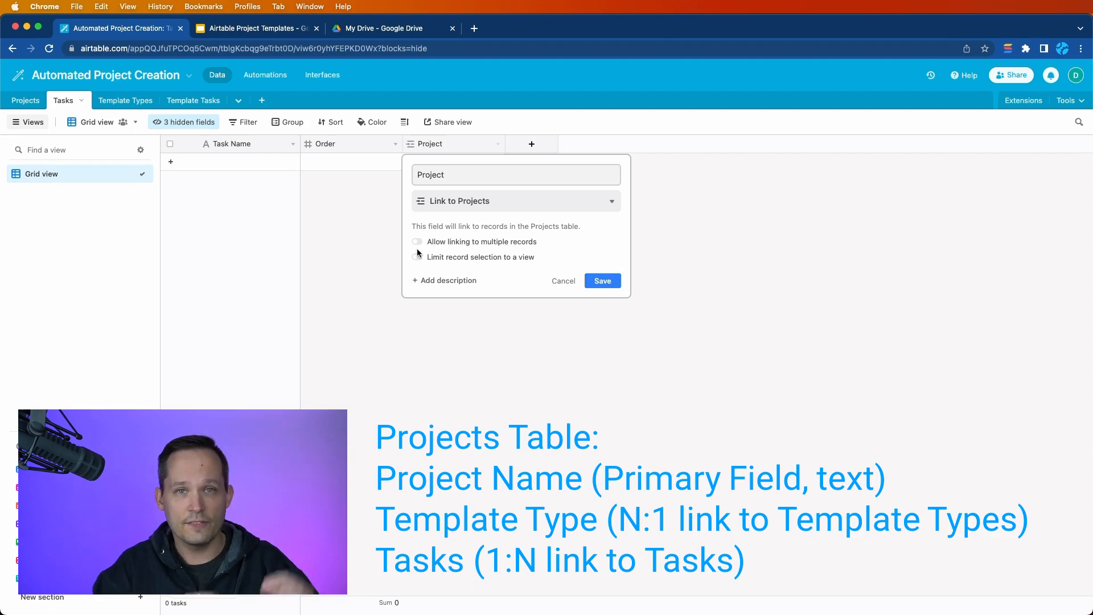
mouse_move(500, 292)
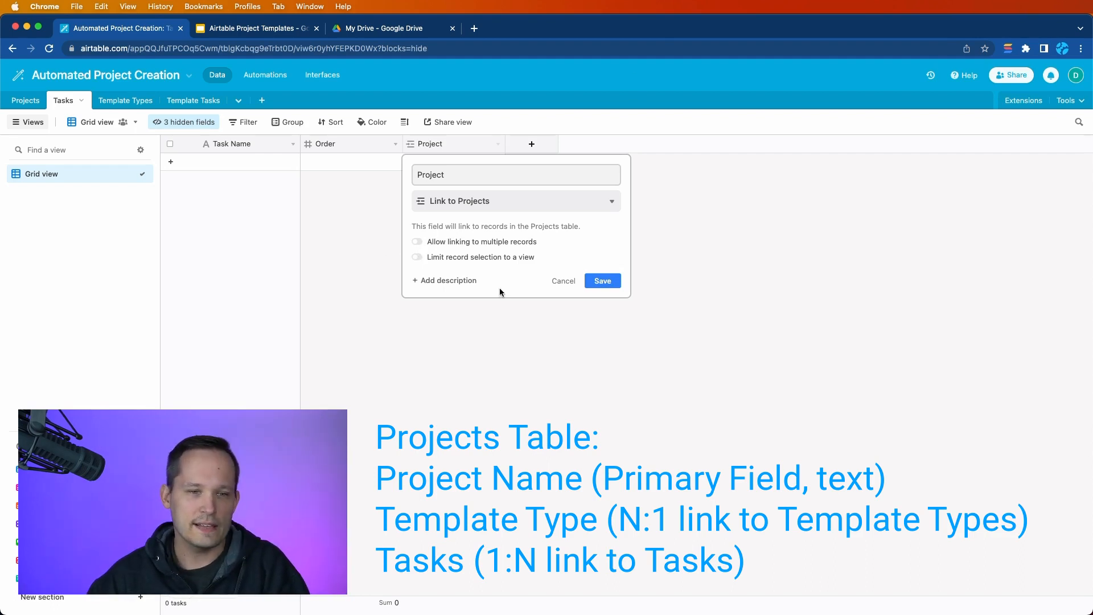
left_click(602, 280)
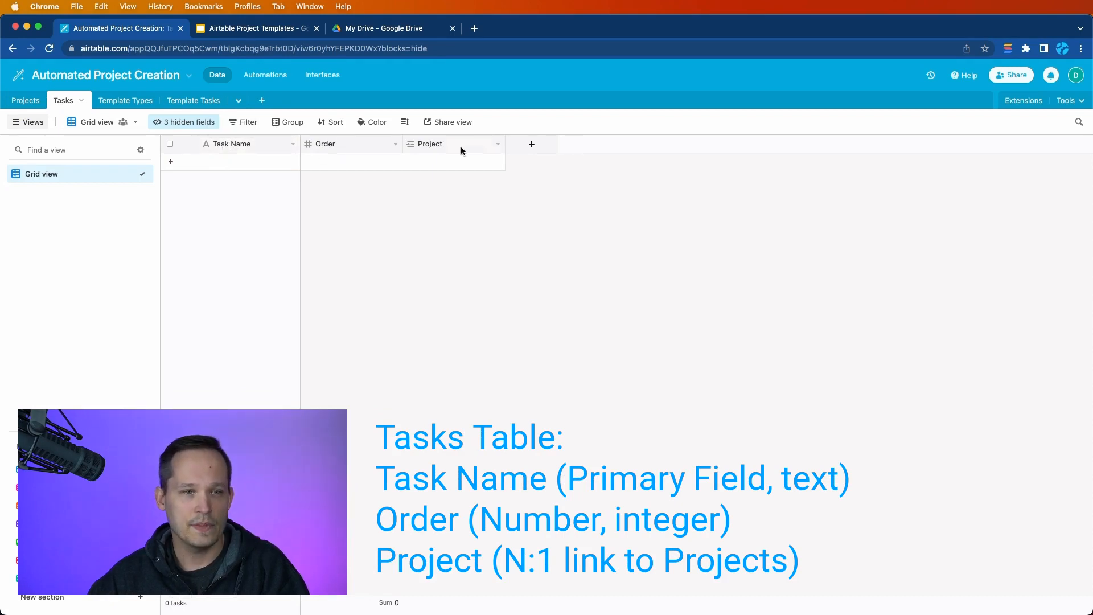
mouse_move(499, 147)
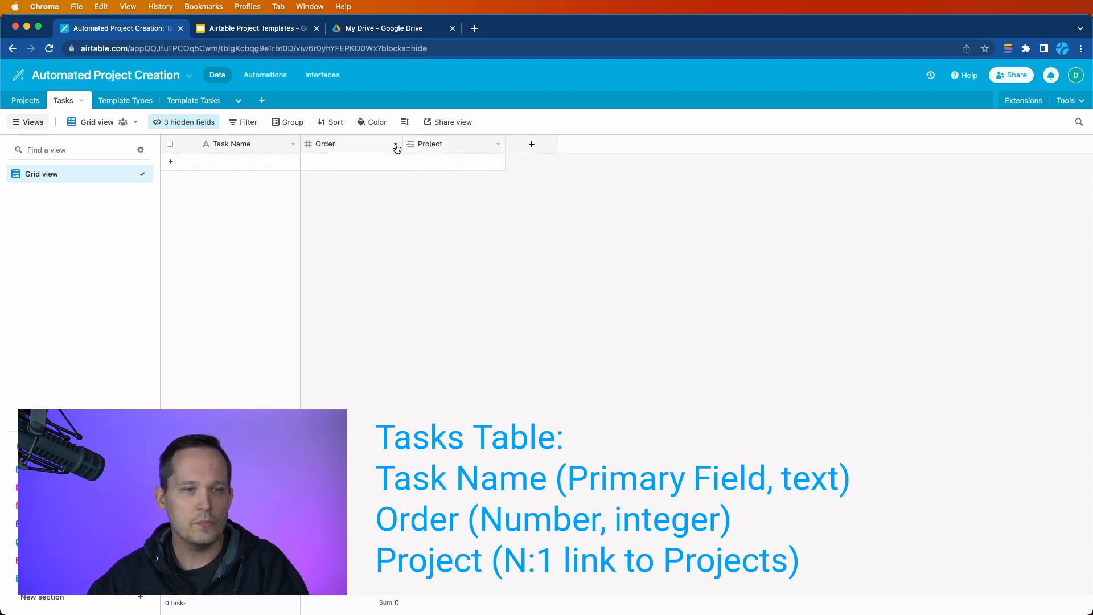
- Confirm the Order field is formatted as Integer, then switch to the Template Types table
left_click(397, 144)
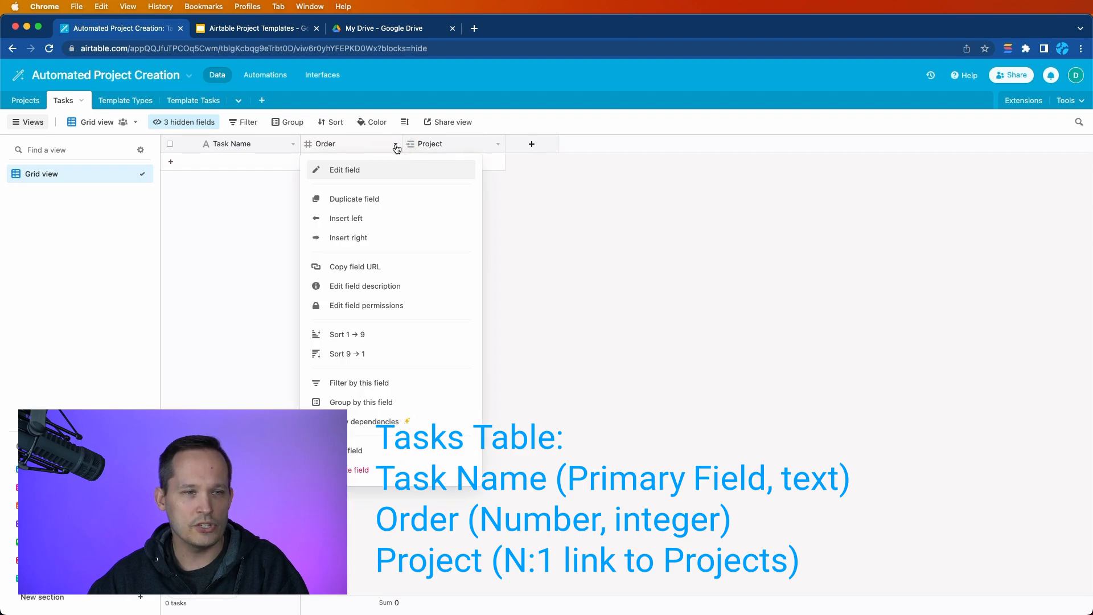
mouse_move(393, 180)
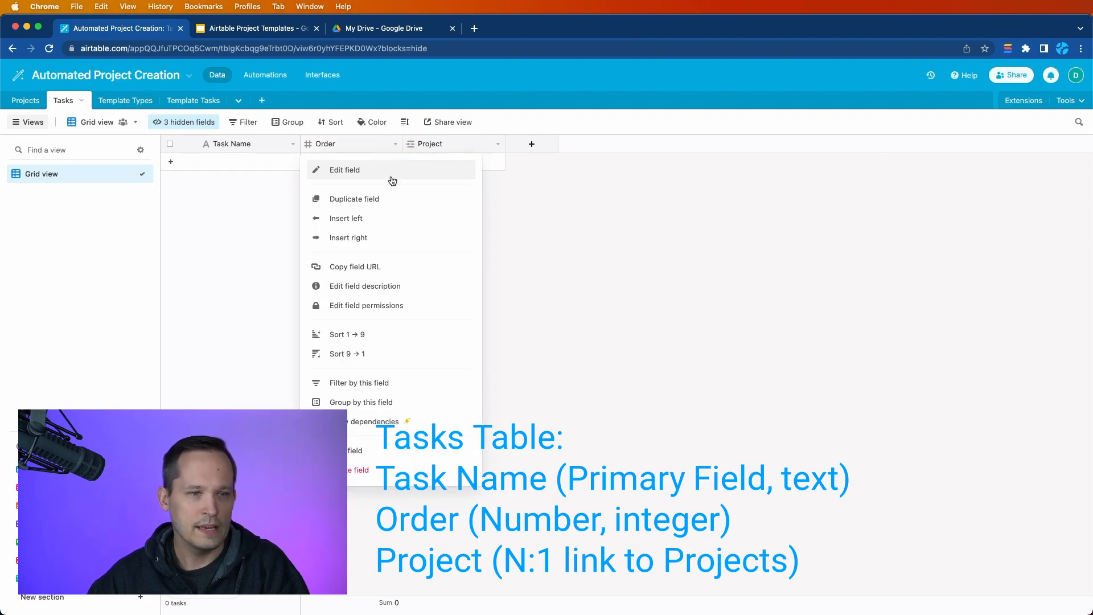
left_click(344, 170)
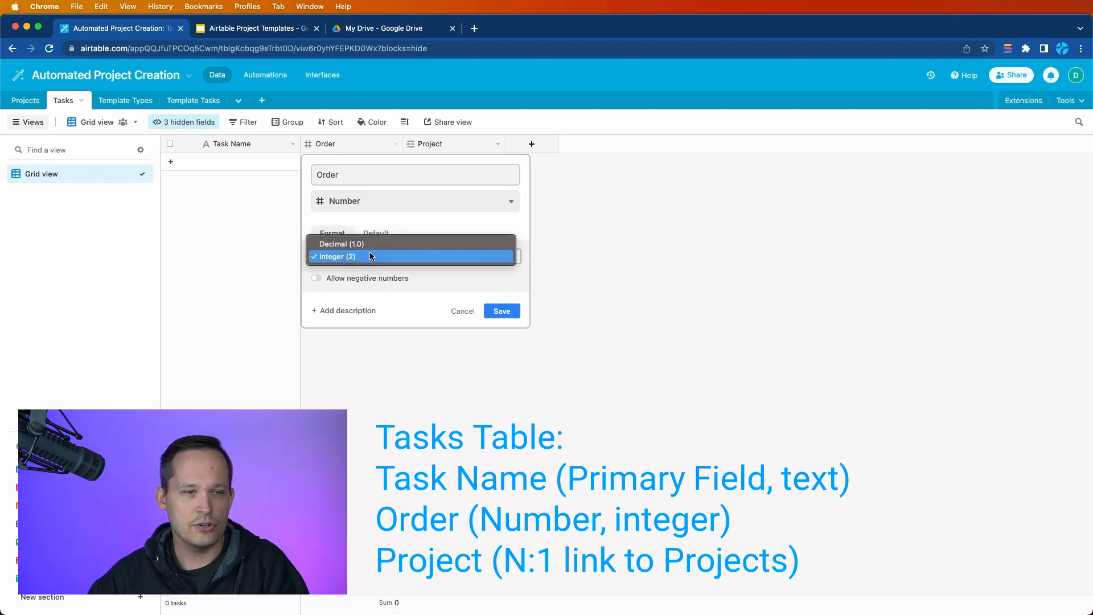
mouse_move(363, 260)
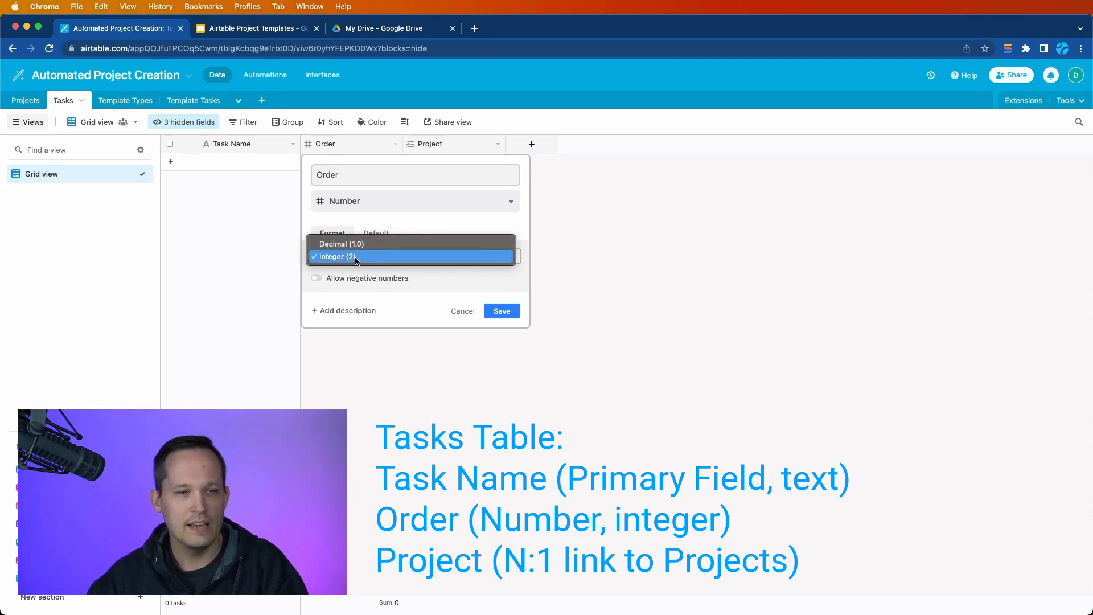
left_click(333, 256)
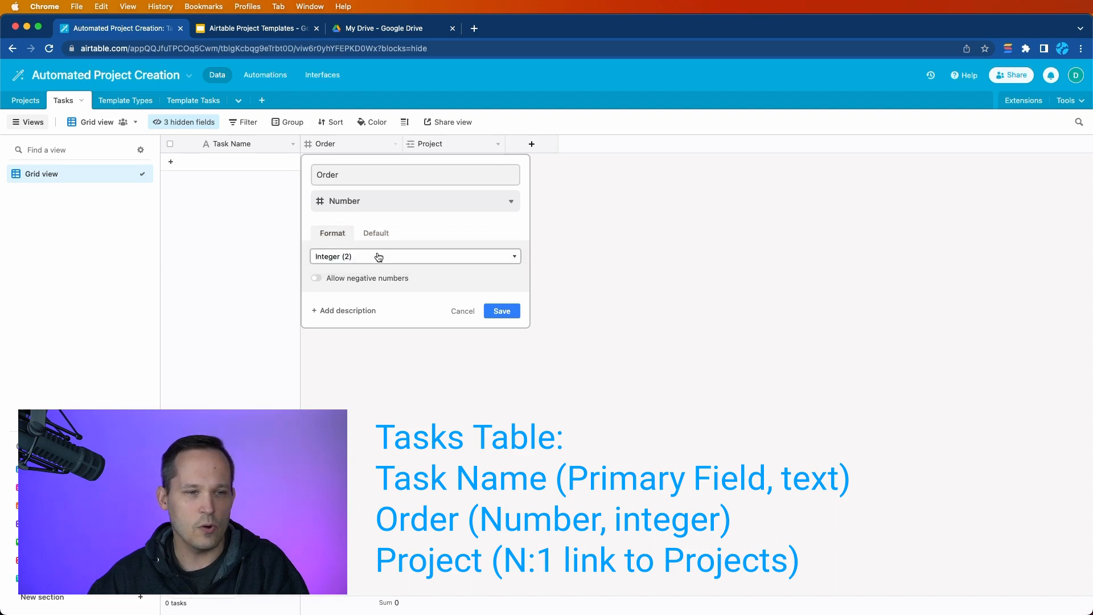
left_click(501, 311)
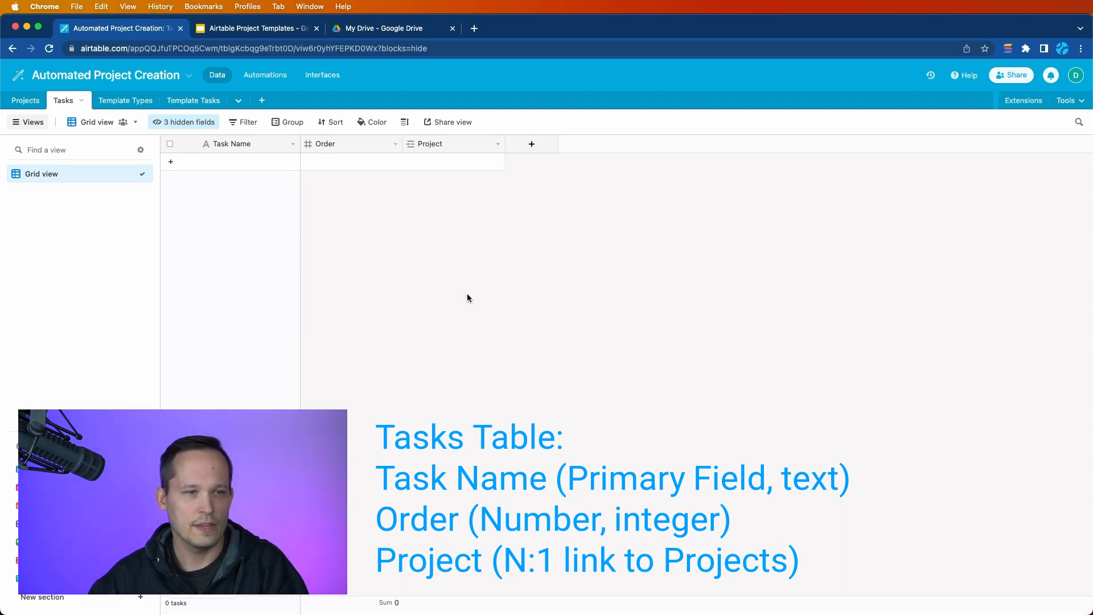
left_click(116, 100)
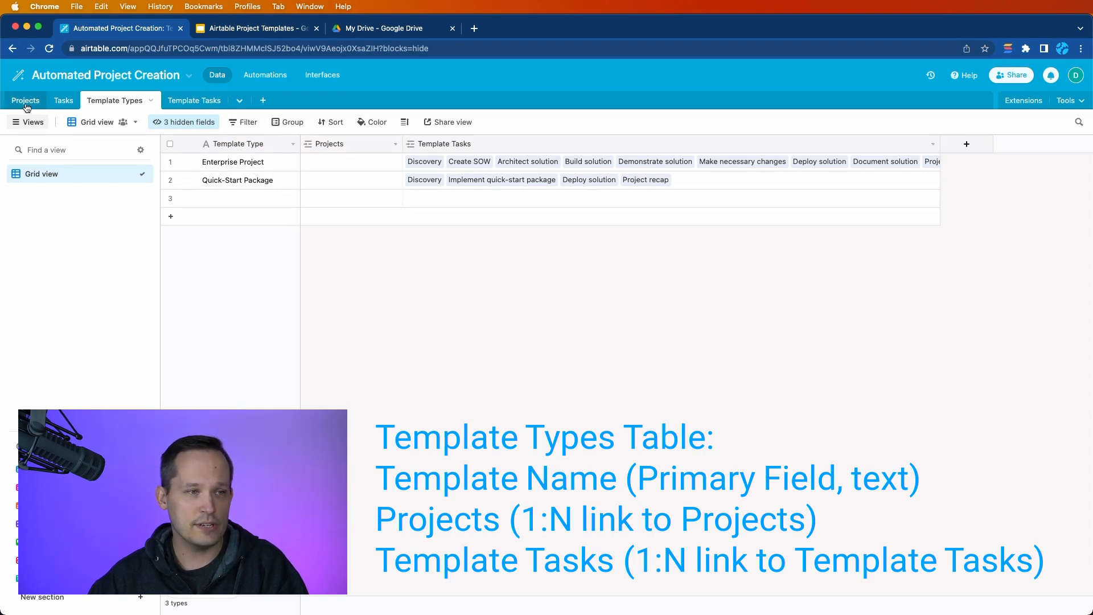
left_click(26, 101)
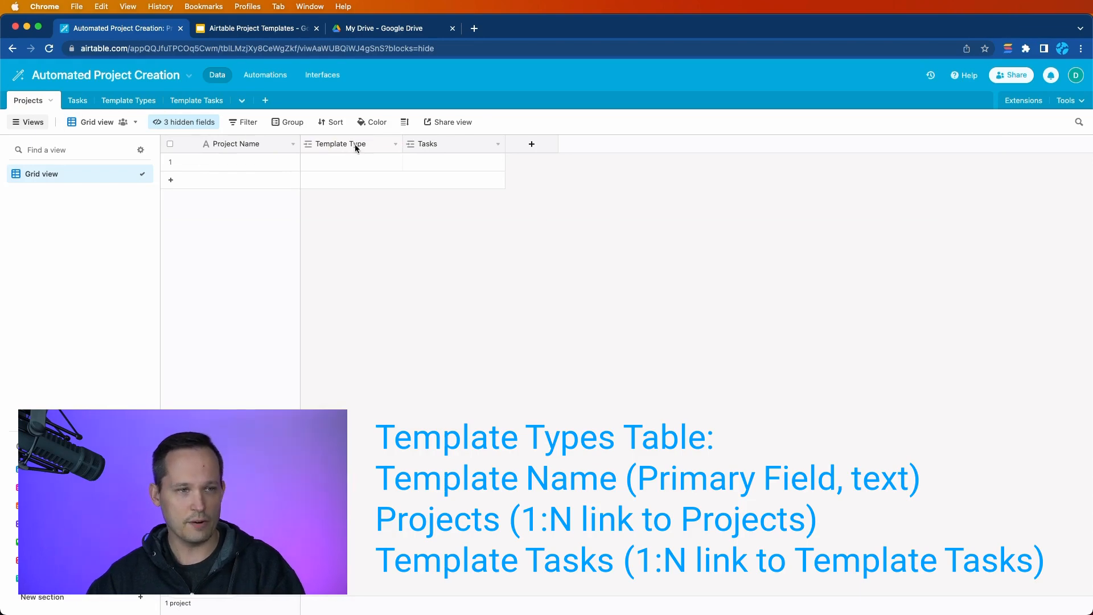
left_click(115, 101)
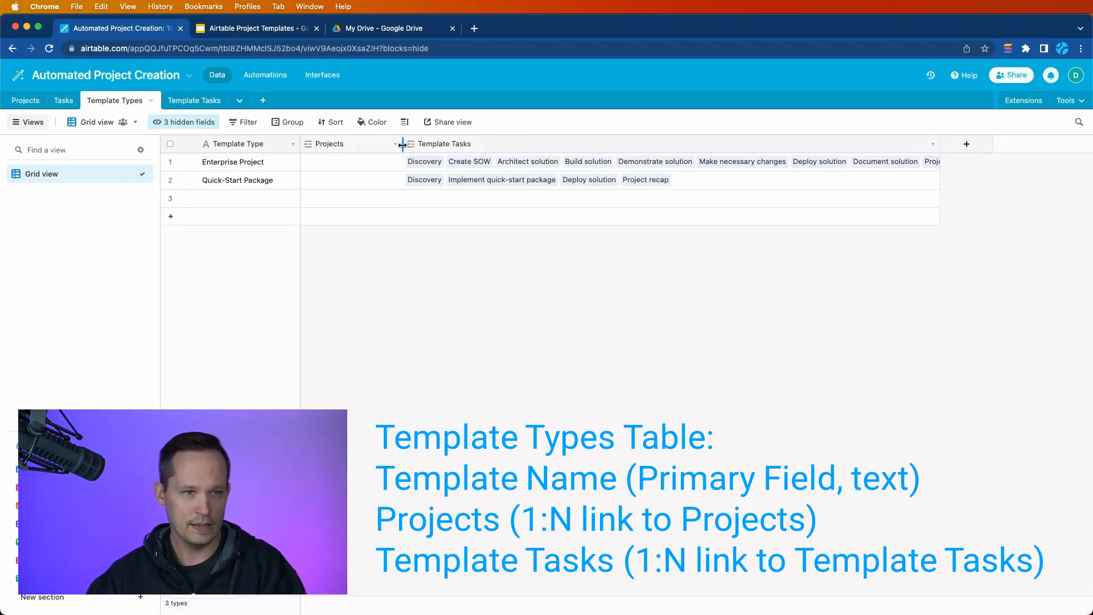
left_click(397, 143)
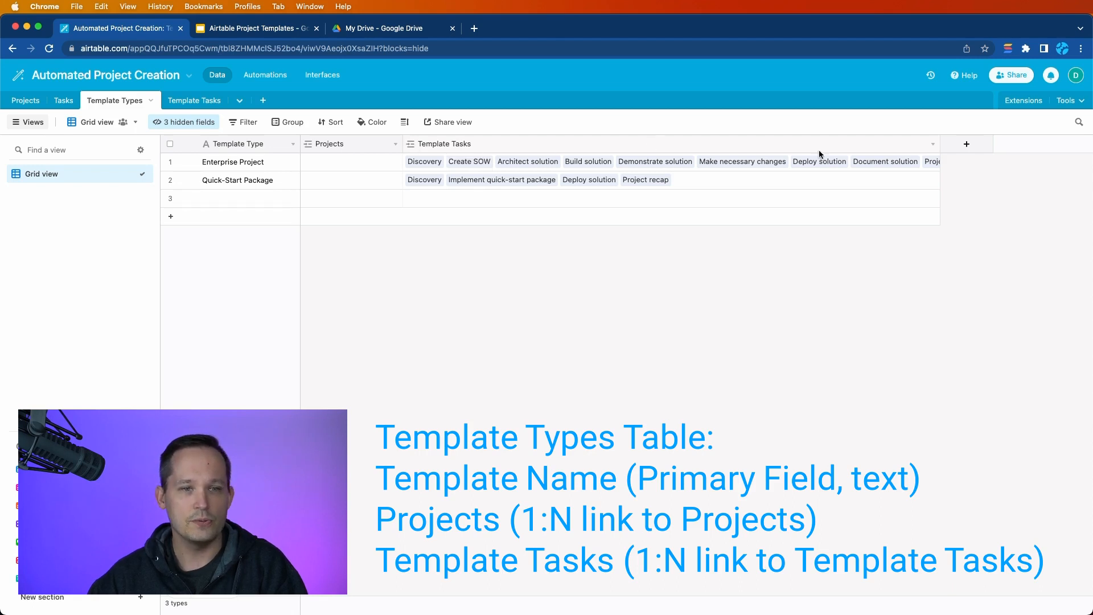
left_click(932, 143)
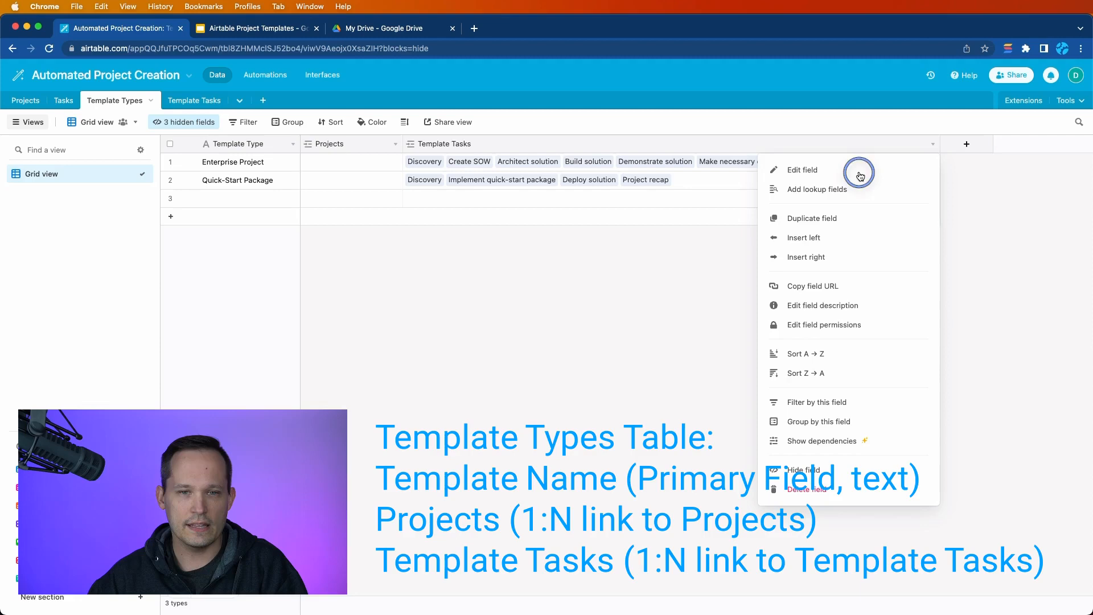
left_click(801, 171)
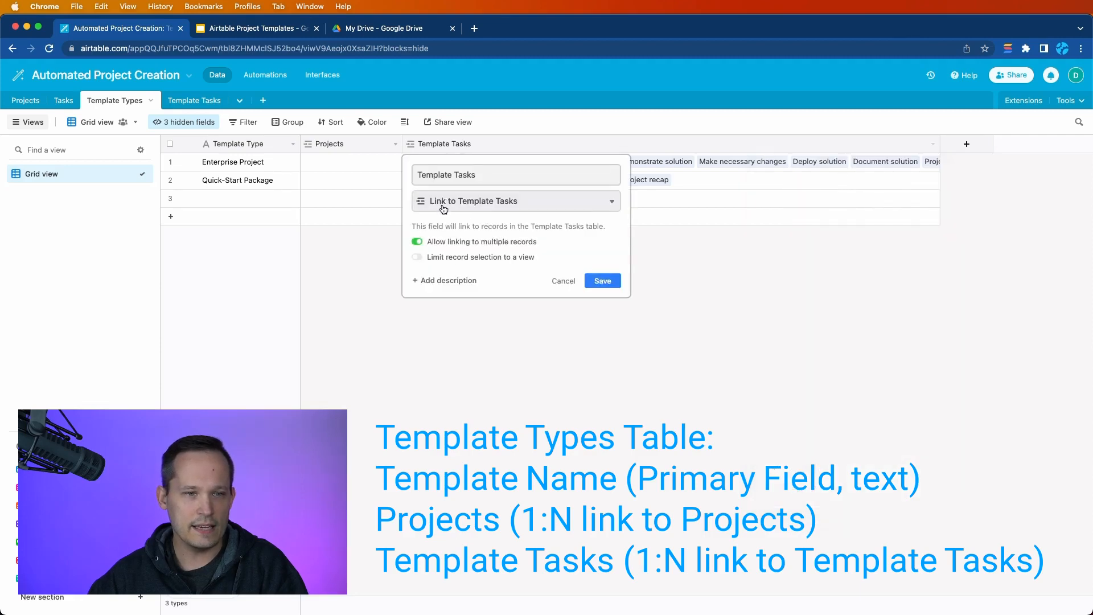
mouse_move(517, 222)
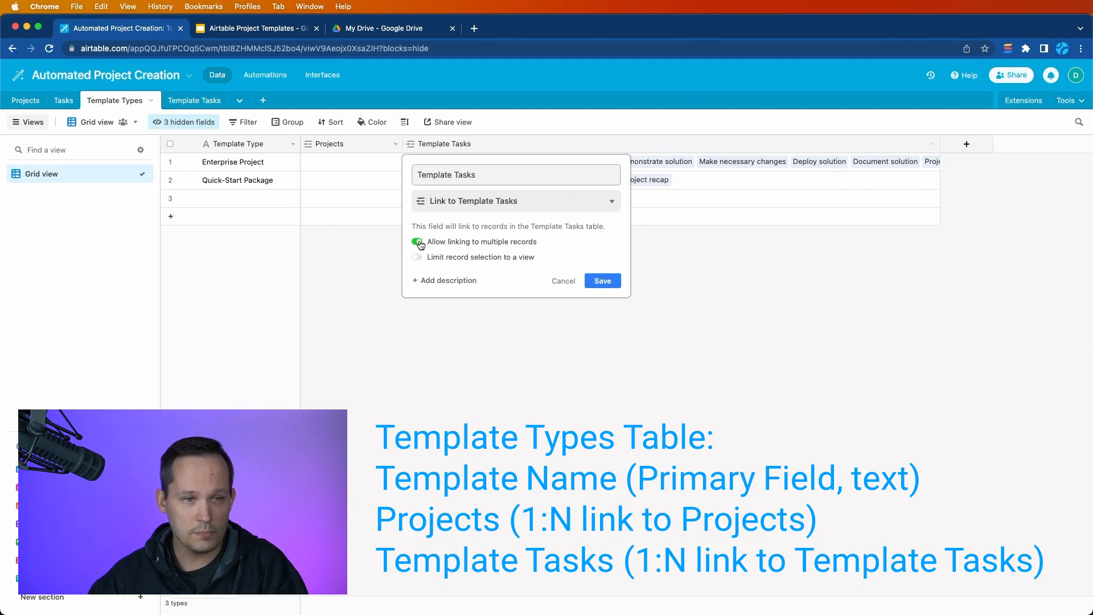
left_click(601, 280)
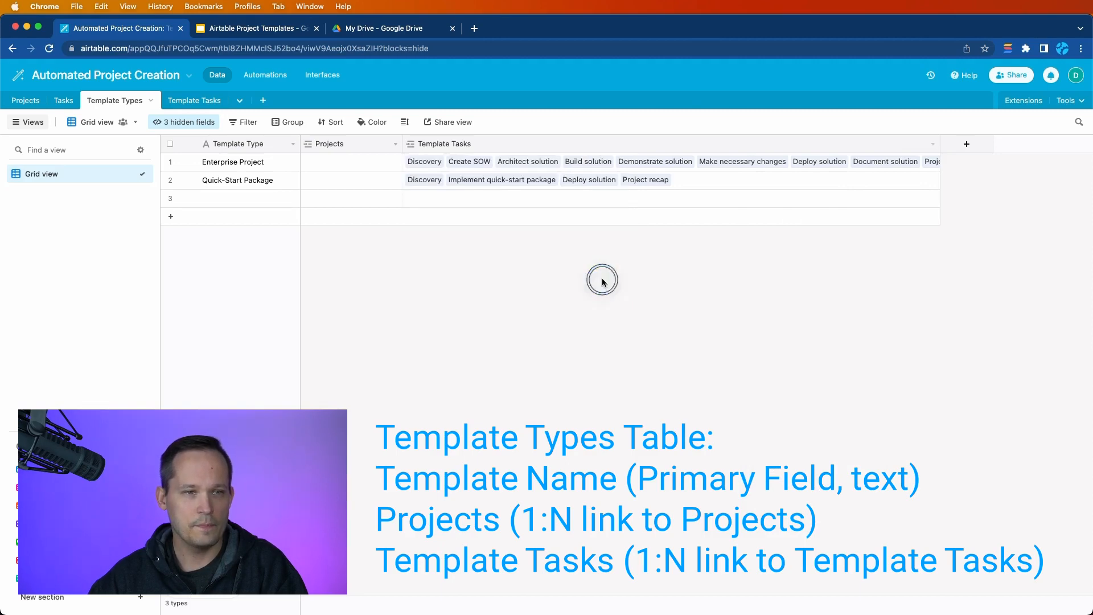
left_click(195, 101)
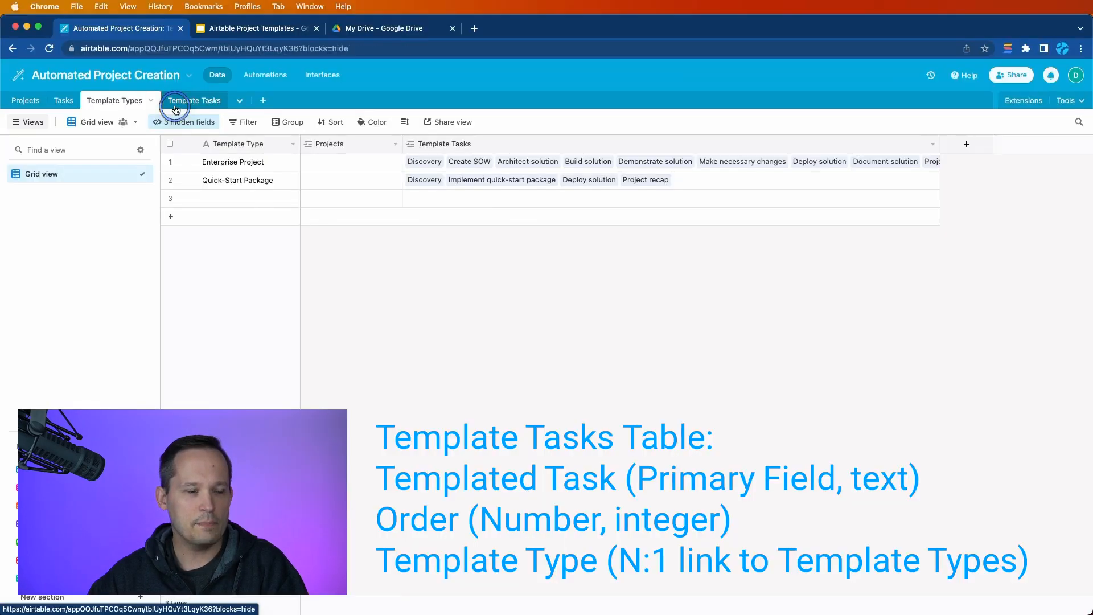
- Switch to Template Tasks and review the Template Type field's link settings
left_click(194, 100)
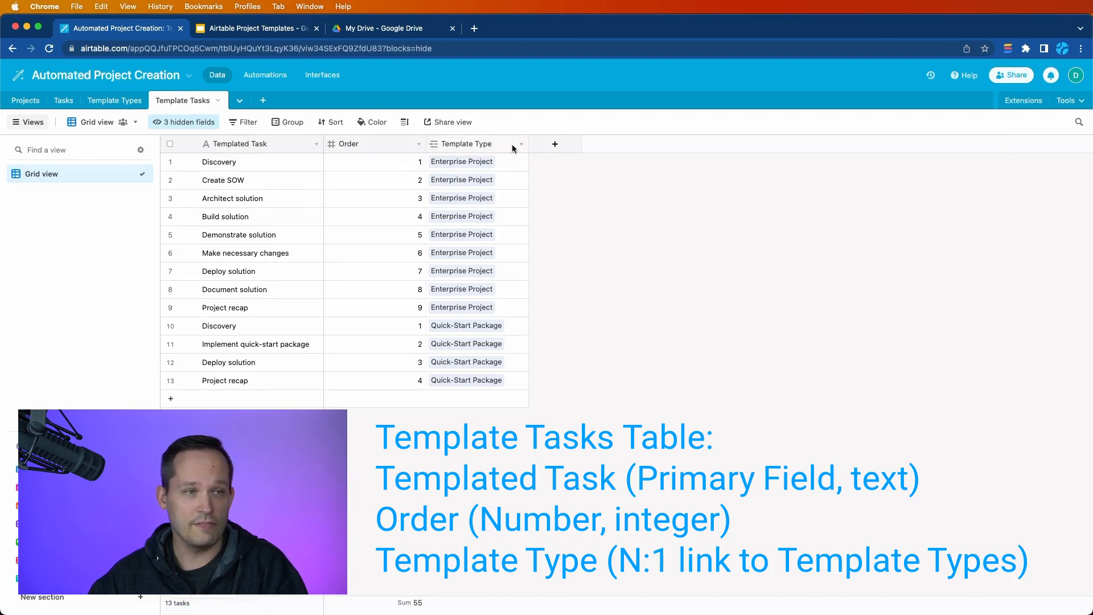
left_click(519, 144)
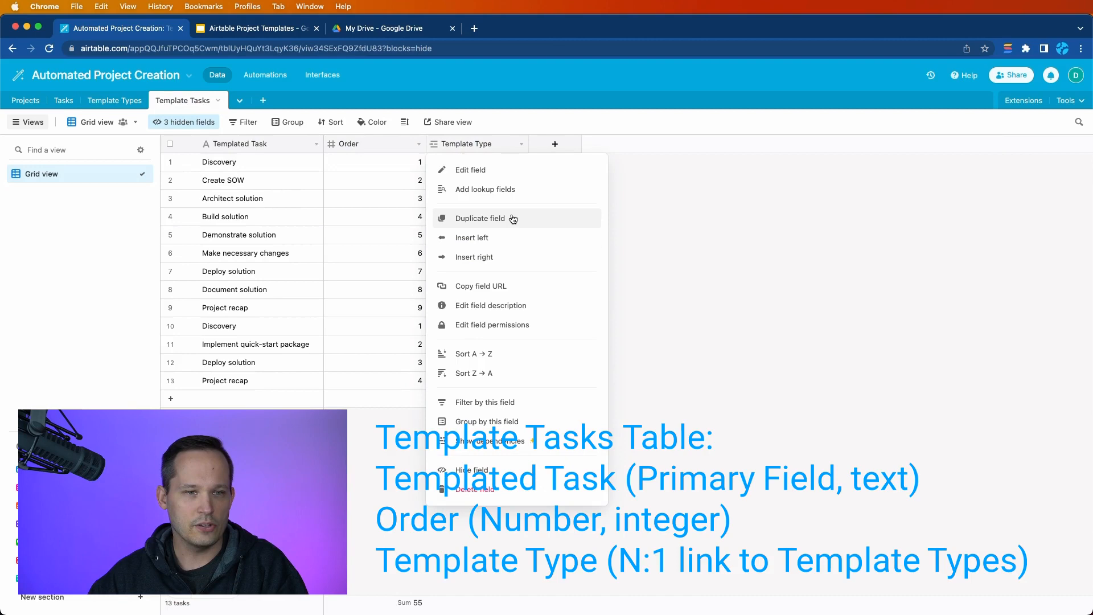
left_click(470, 169)
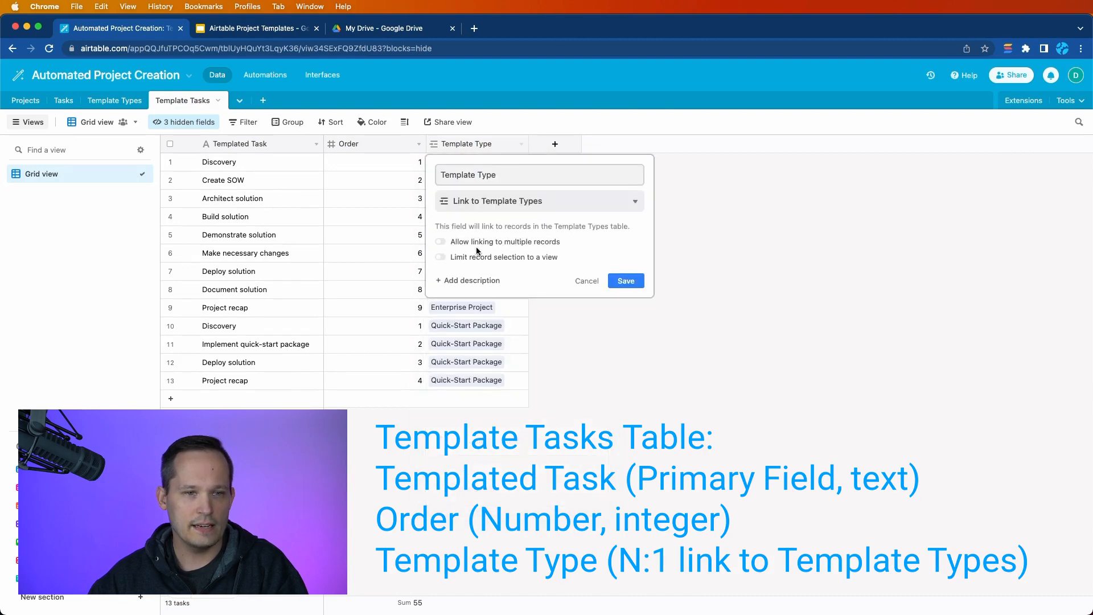
mouse_move(488, 243)
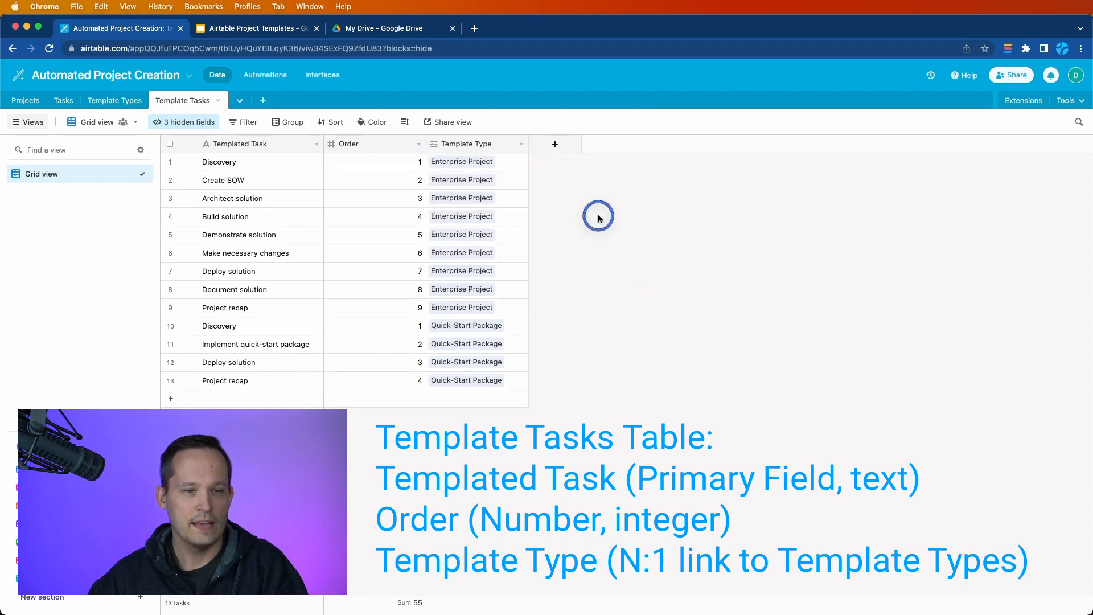
- Check the Tasks table, then review the Template Tasks Order field settings
left_click(62, 101)
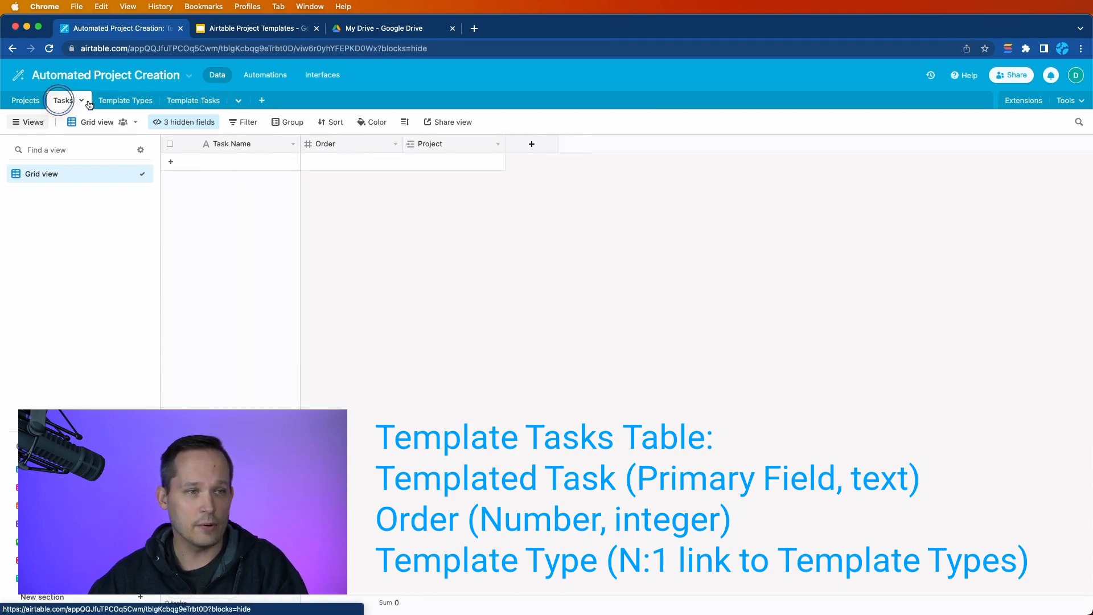
left_click(184, 100)
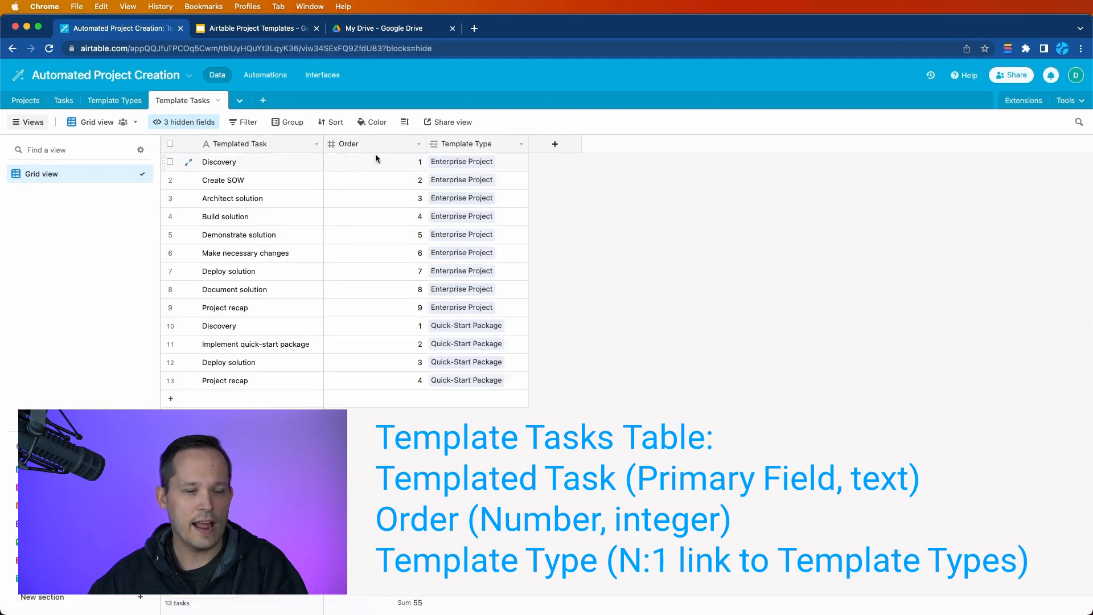
left_click(419, 143)
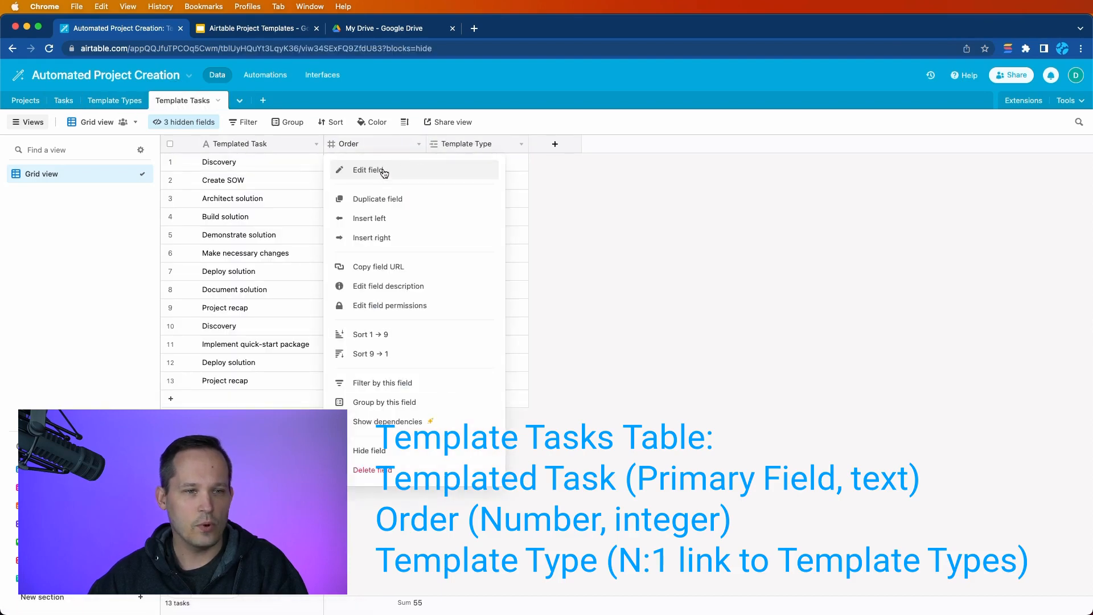
left_click(369, 170)
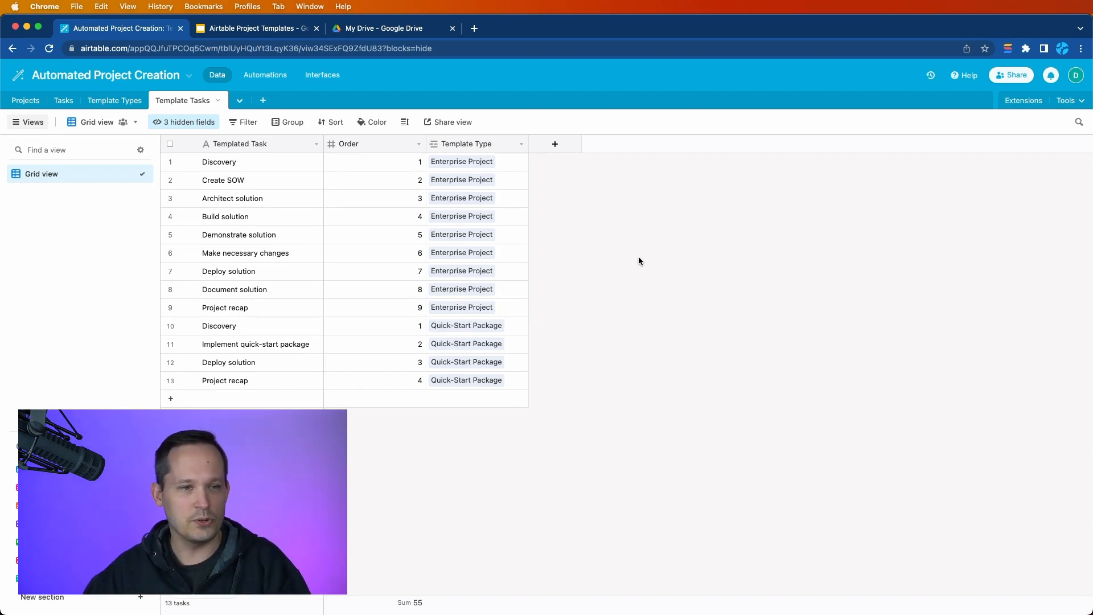
mouse_move(628, 308)
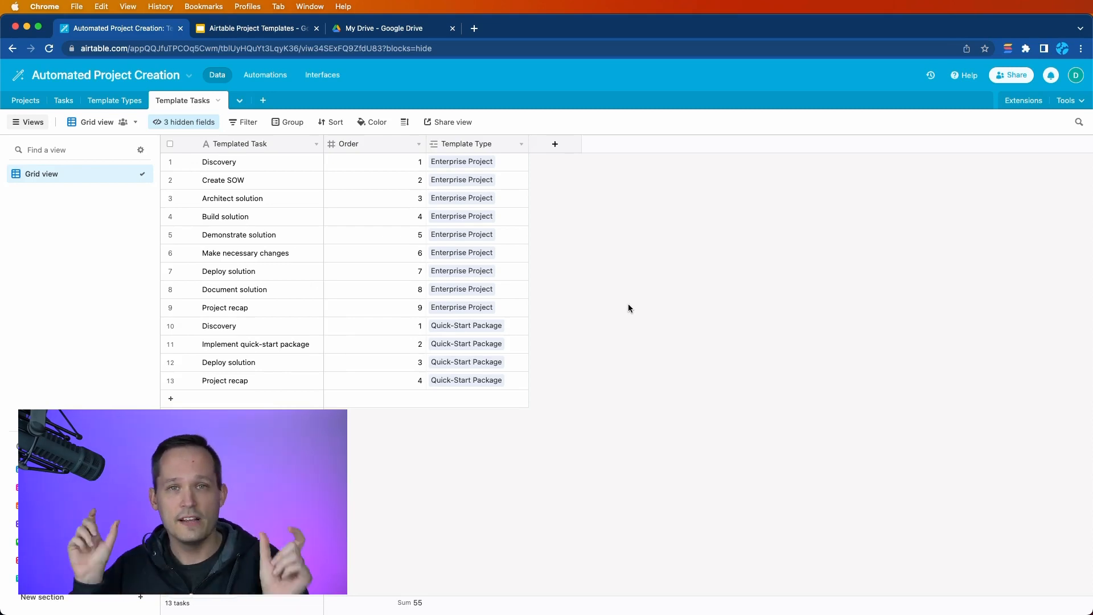
mouse_move(623, 270)
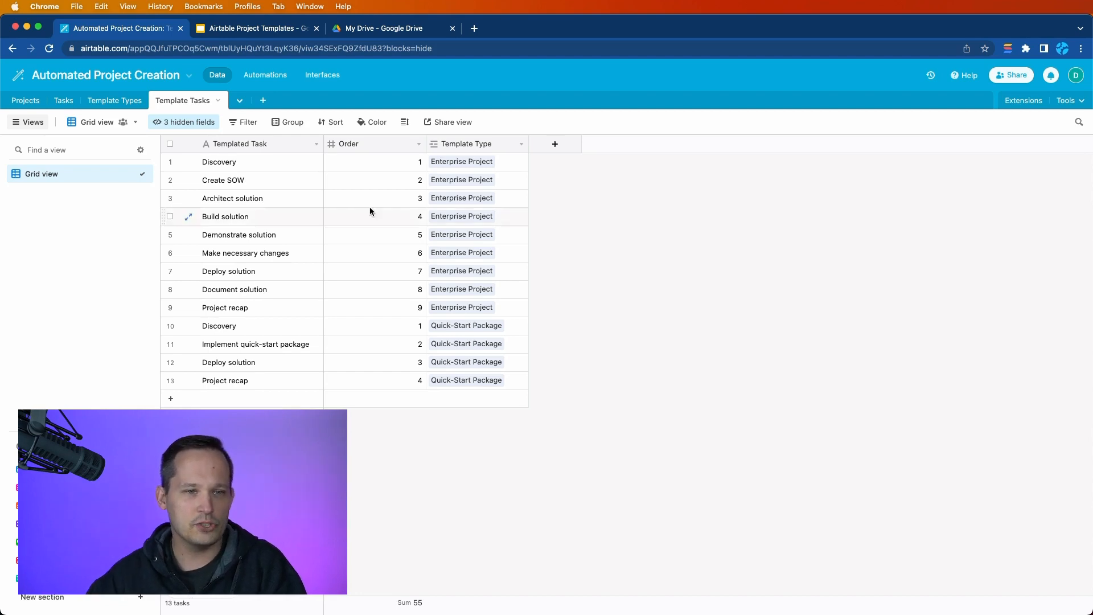
mouse_move(25, 100)
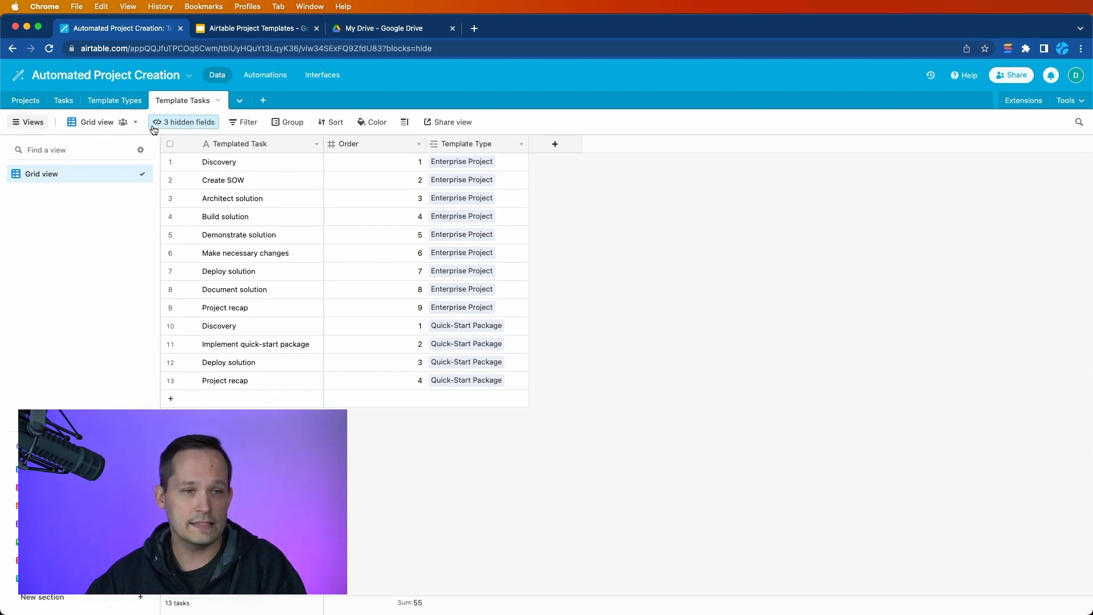
left_click(25, 100)
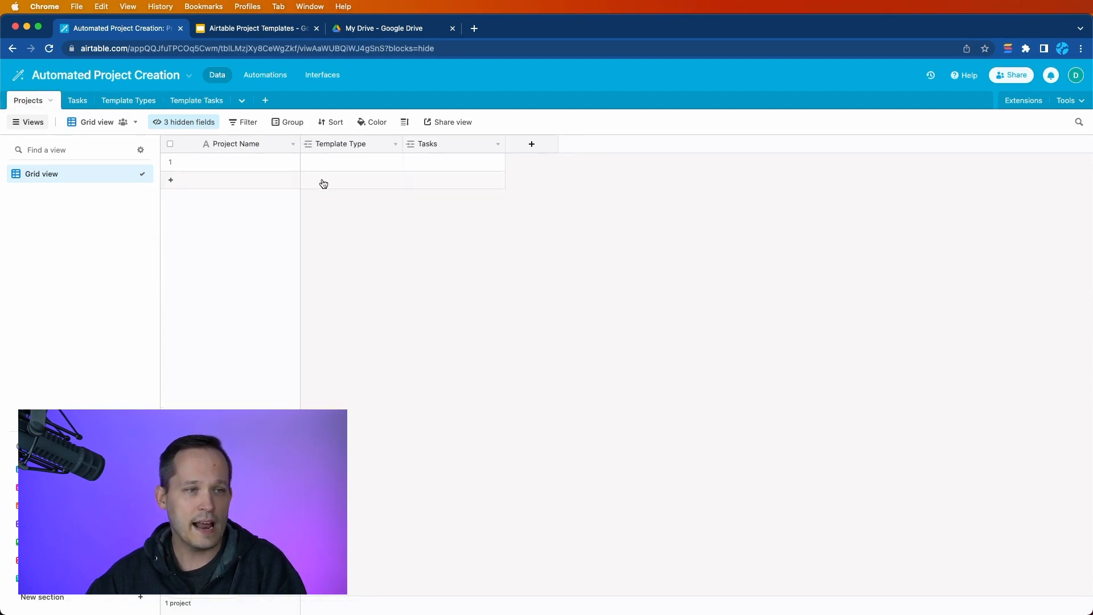
left_click(77, 100)
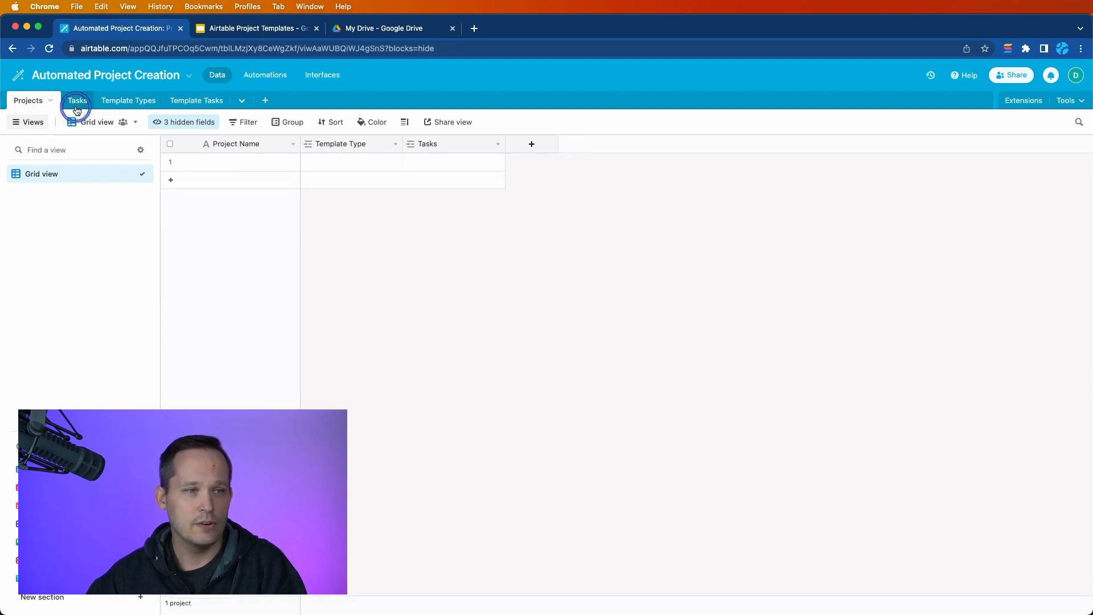
left_click(76, 100)
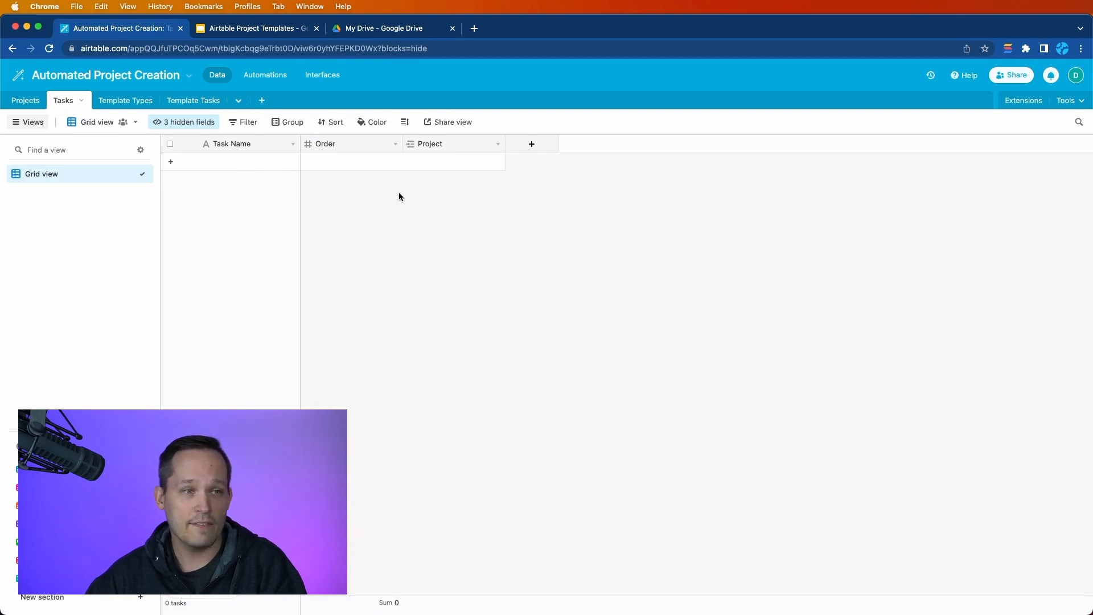
mouse_move(25, 100)
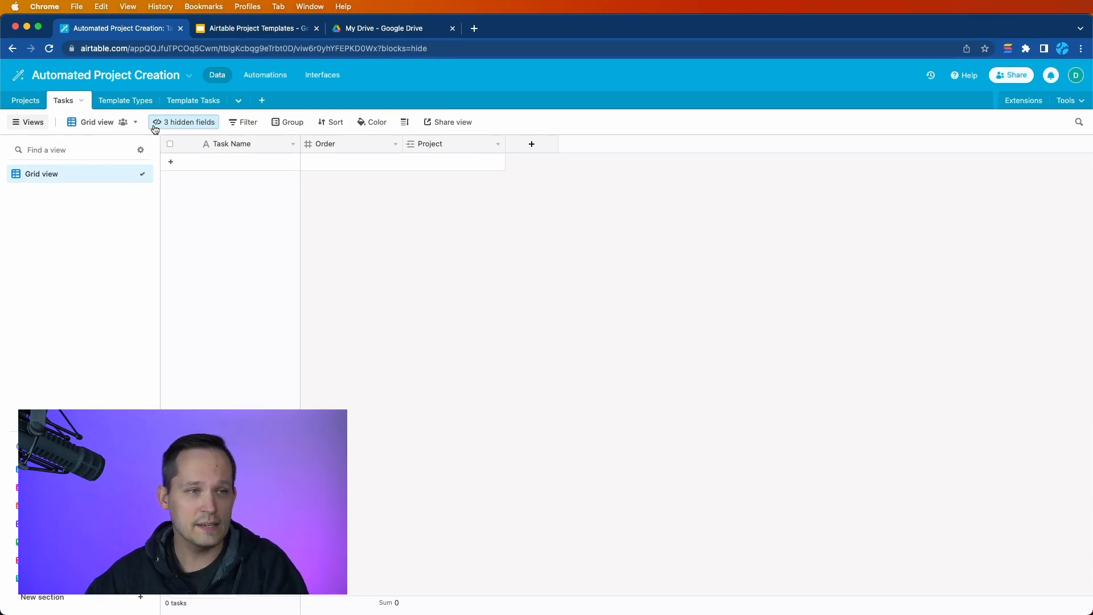
left_click(125, 100)
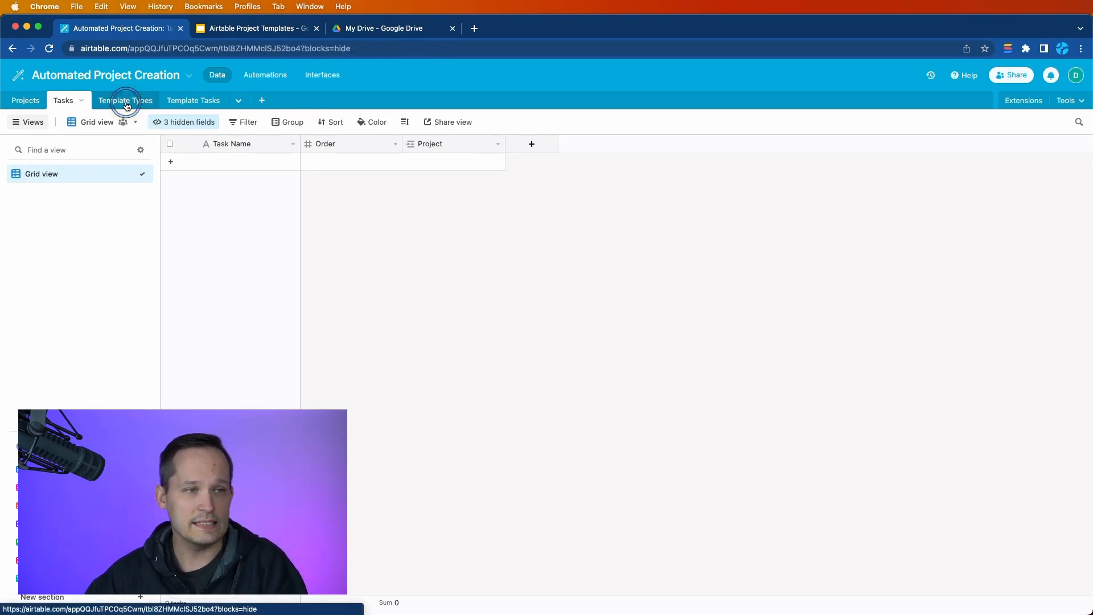
left_click(125, 99)
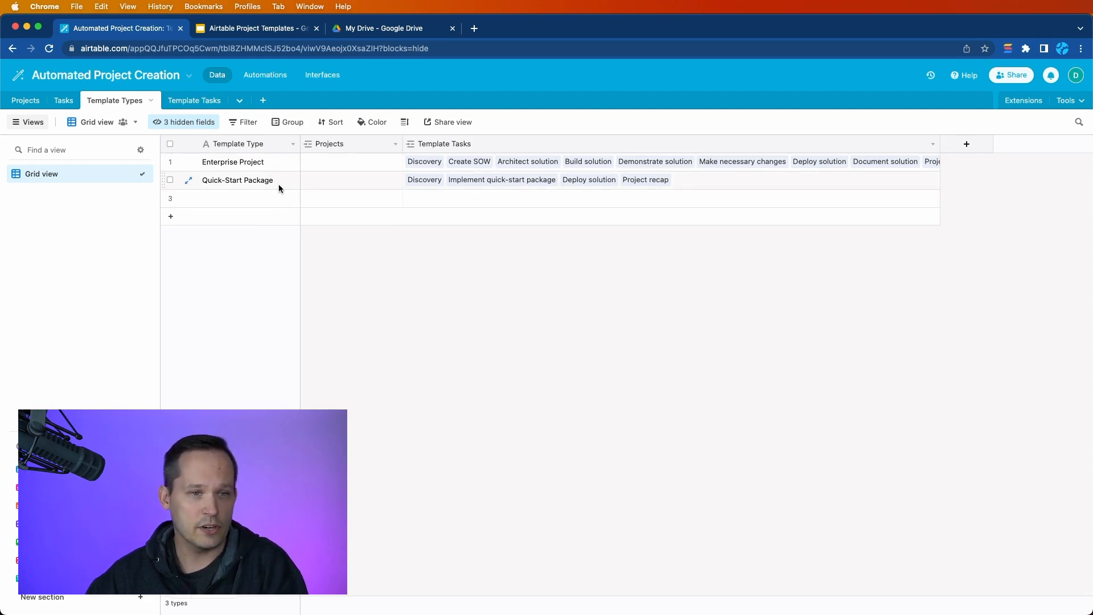
left_click(195, 99)
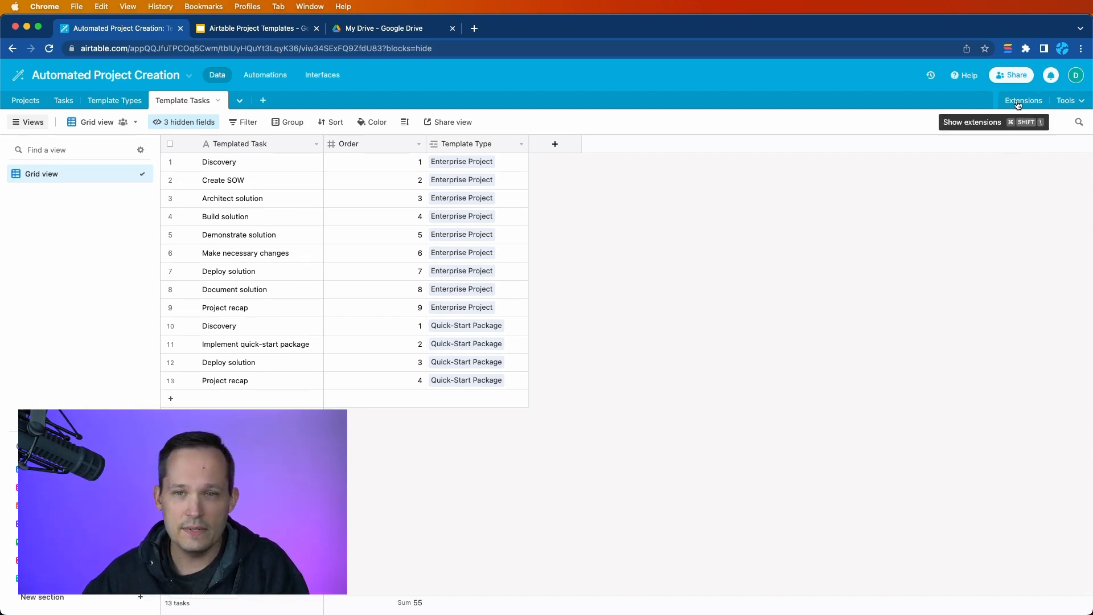
- In the script settings, set Parent table to Projects and Type table to Template Types
left_click(1023, 99)
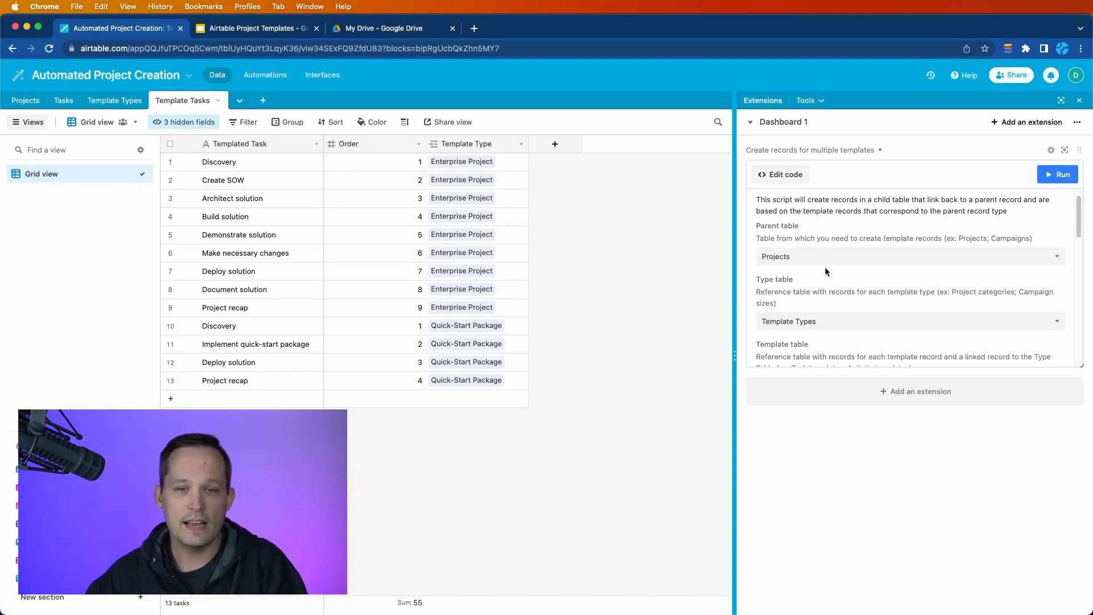
mouse_move(840, 280)
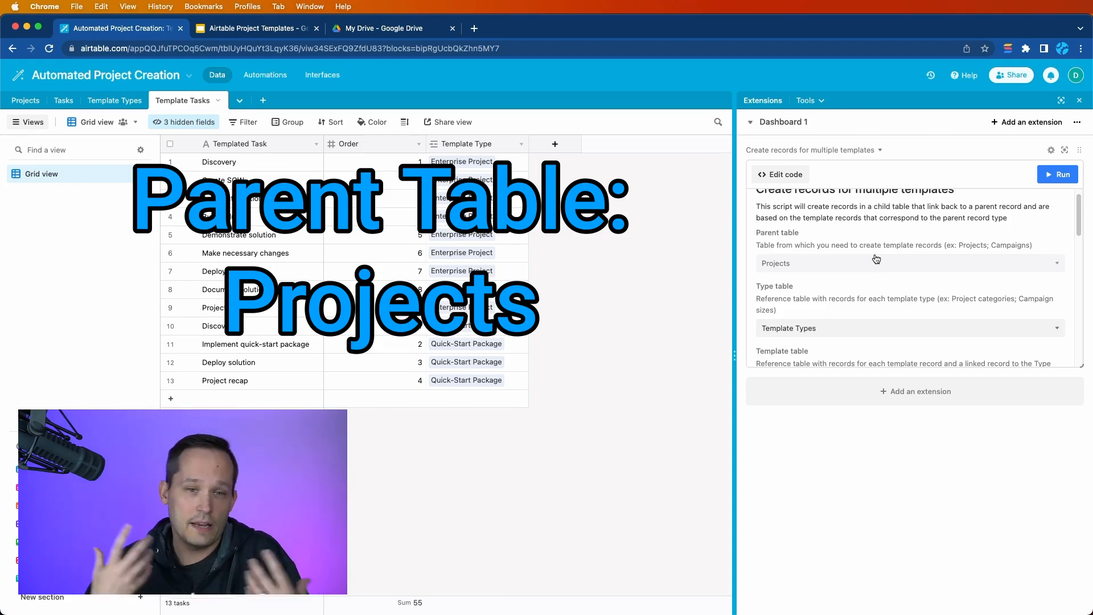
left_click(906, 263)
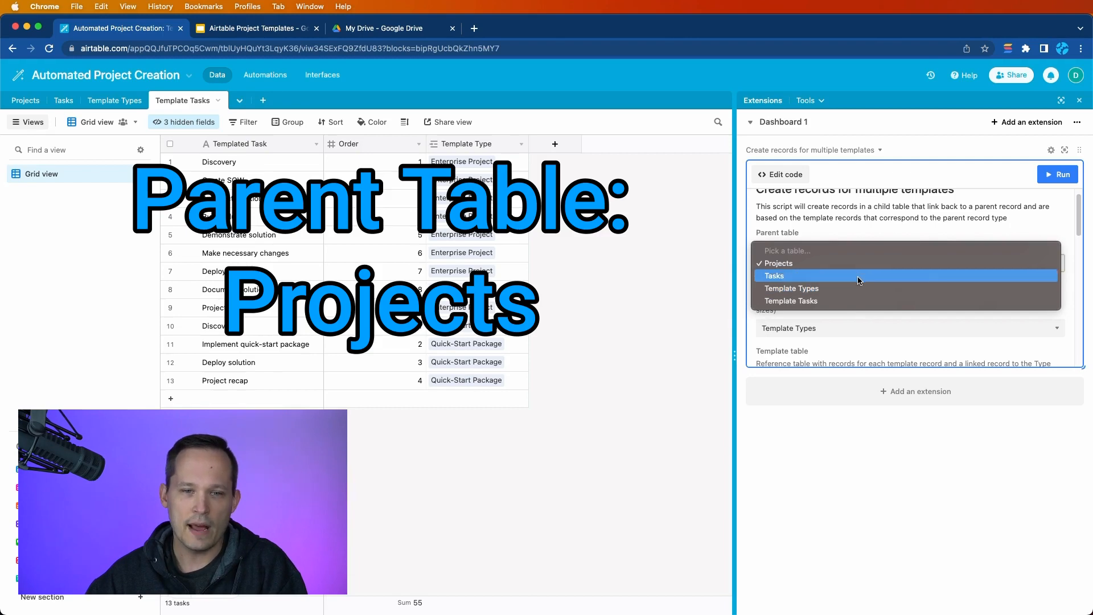
left_click(778, 263)
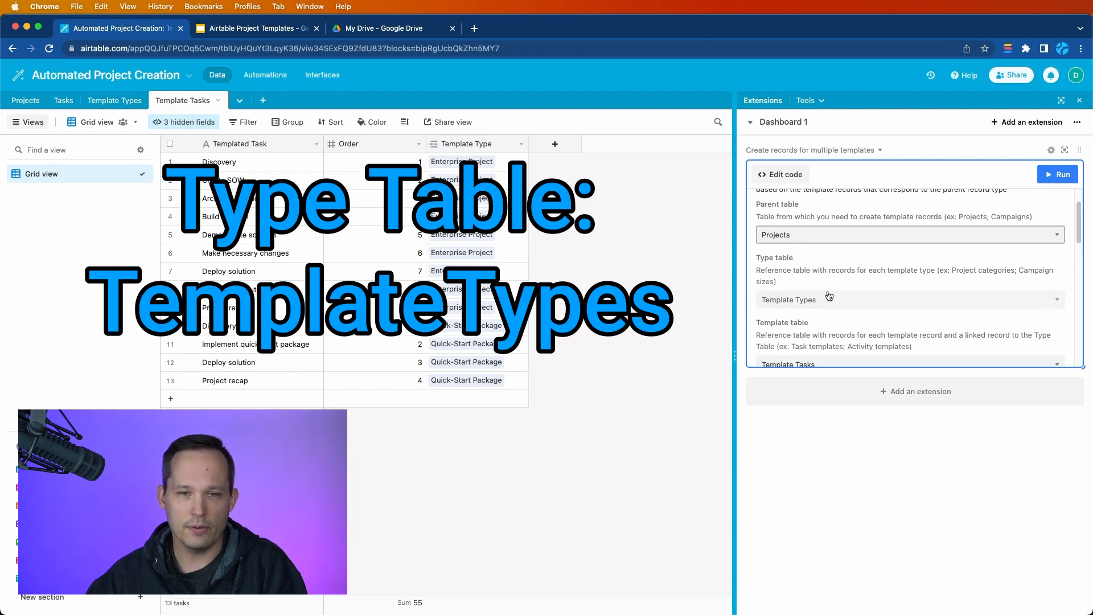
left_click(907, 299)
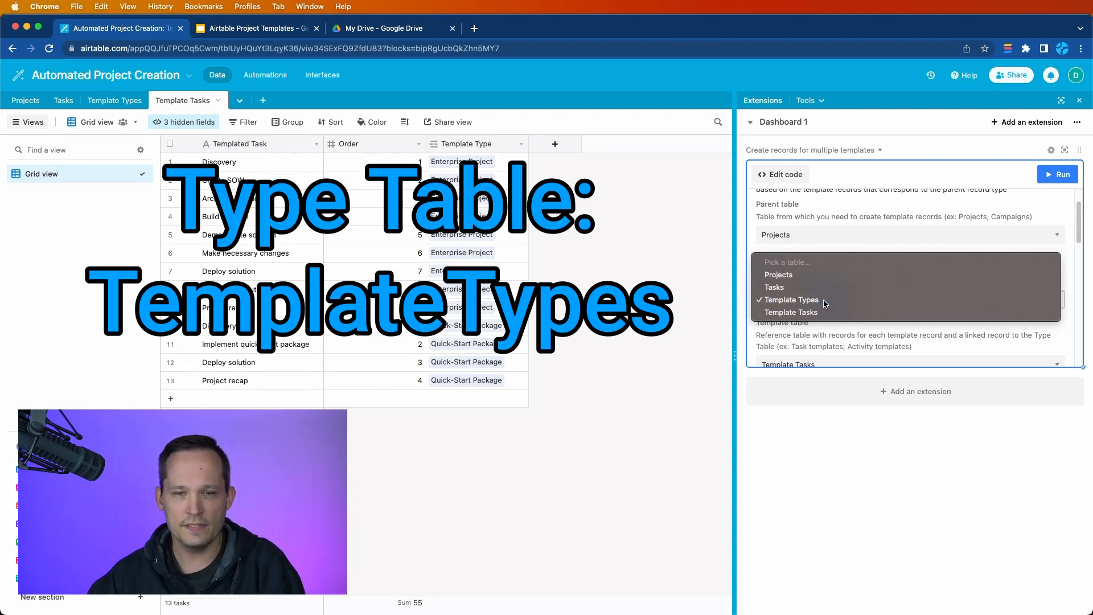
left_click(791, 299)
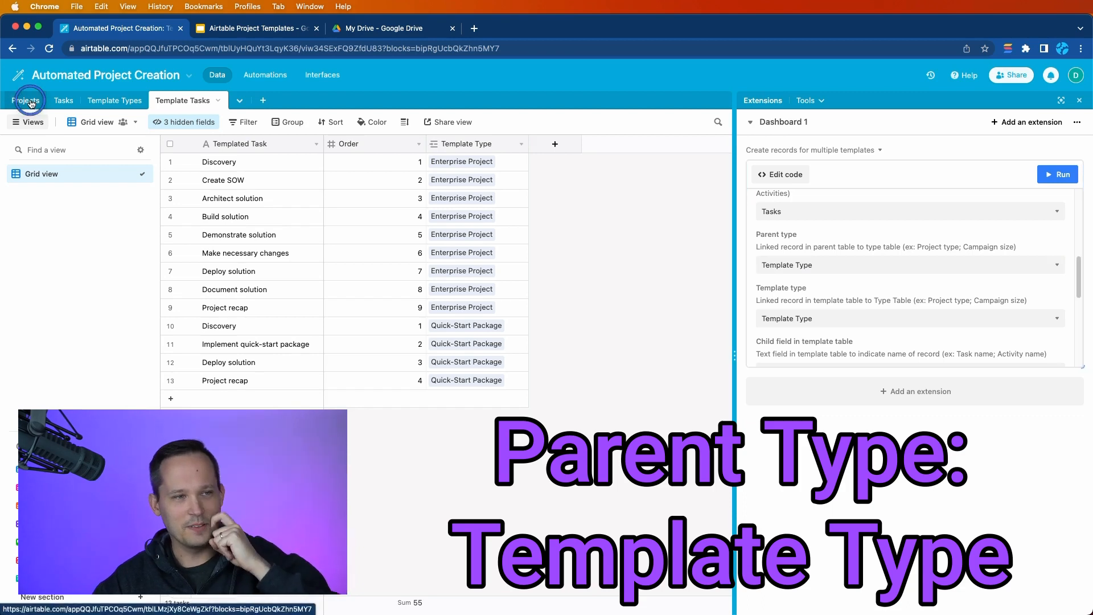
left_click(28, 100)
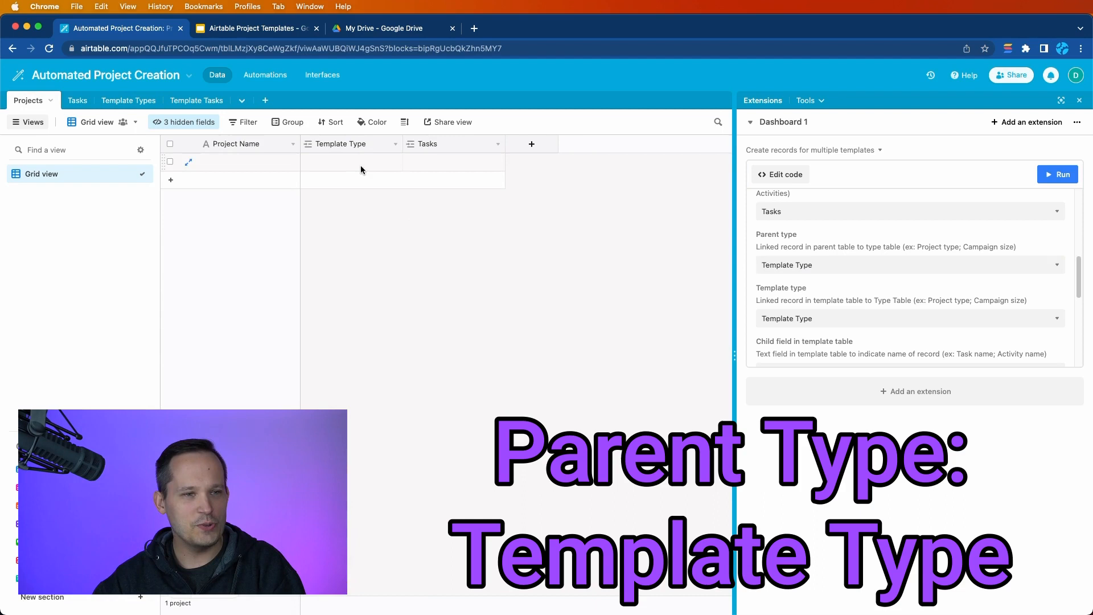
- Set the script's child field to Templated Task and template record order to Order
left_click(908, 265)
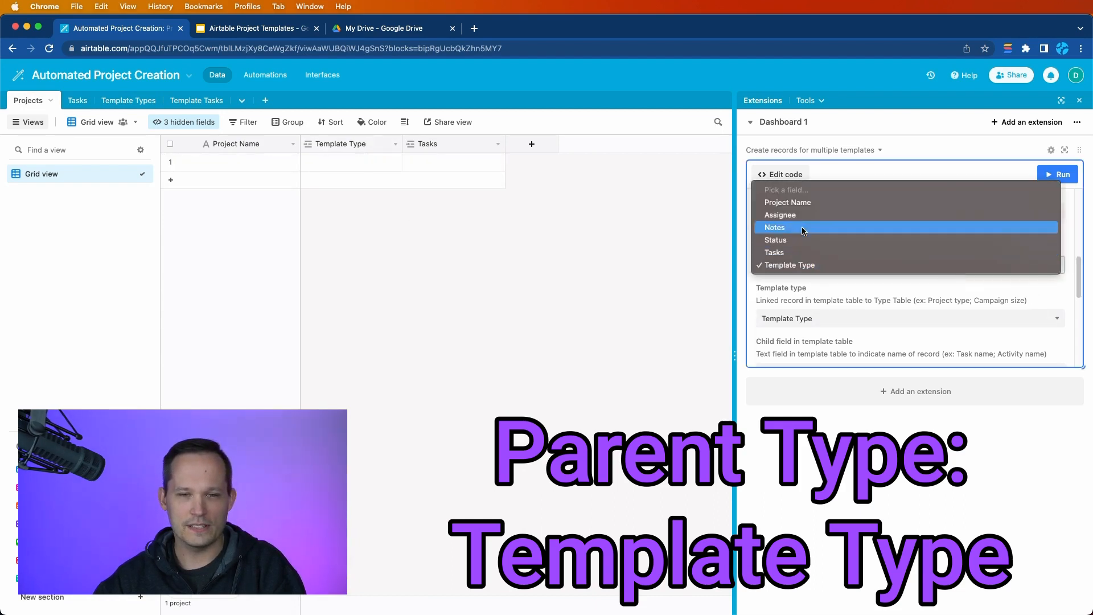
mouse_move(801, 272)
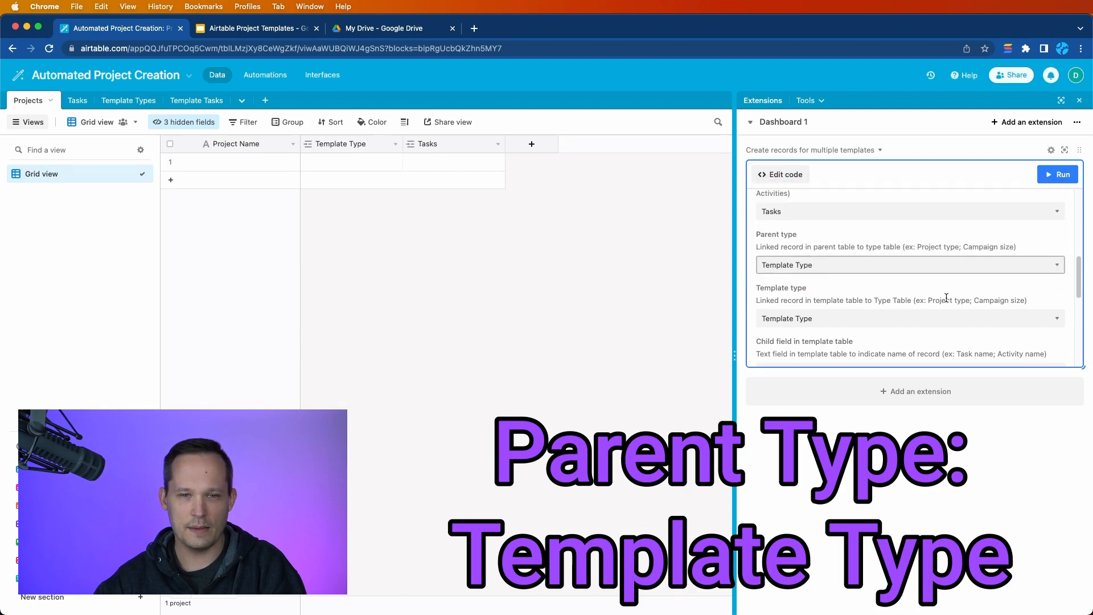
scroll("down", 3)
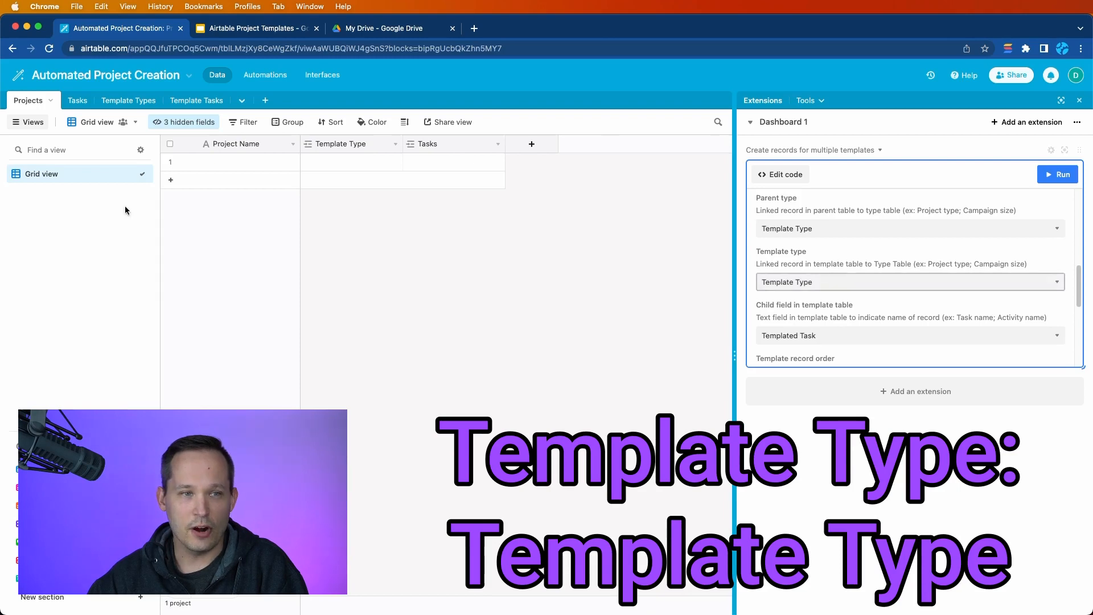
left_click(196, 100)
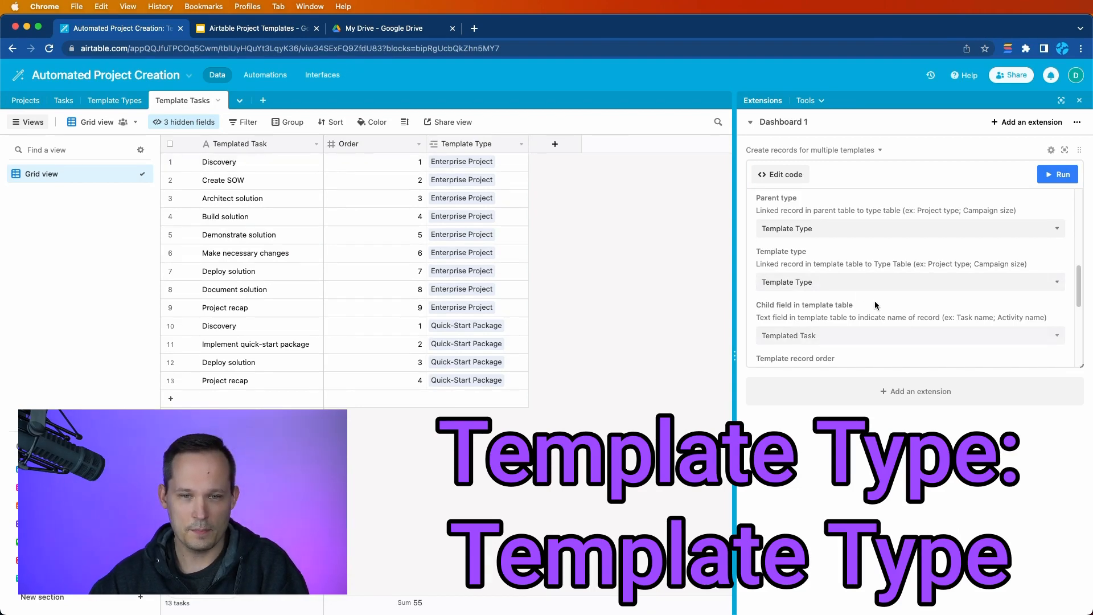
scroll("down", 3)
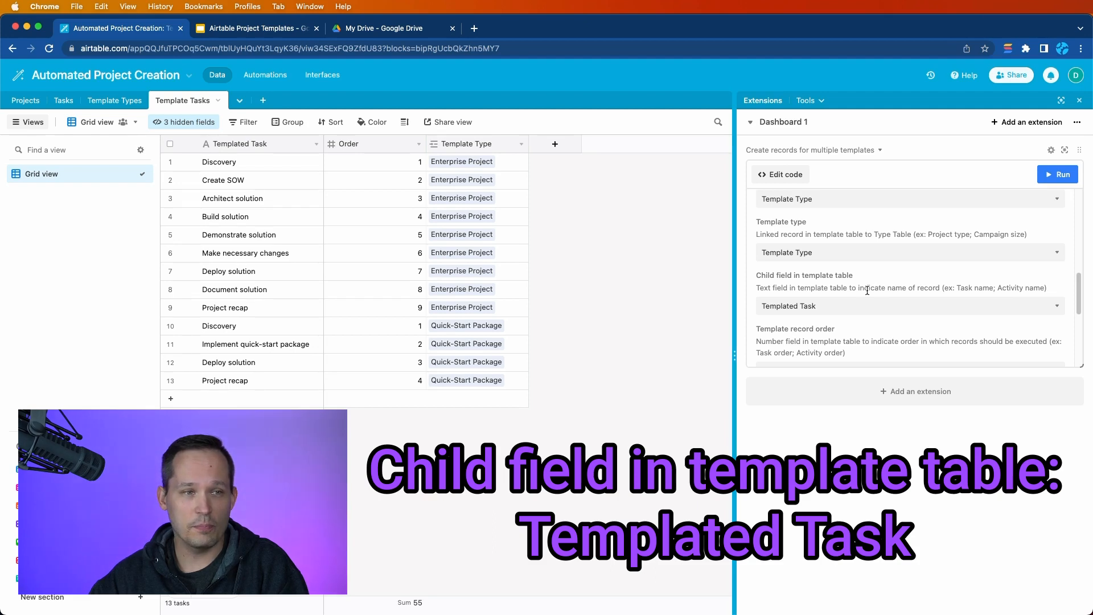
scroll("down", 3)
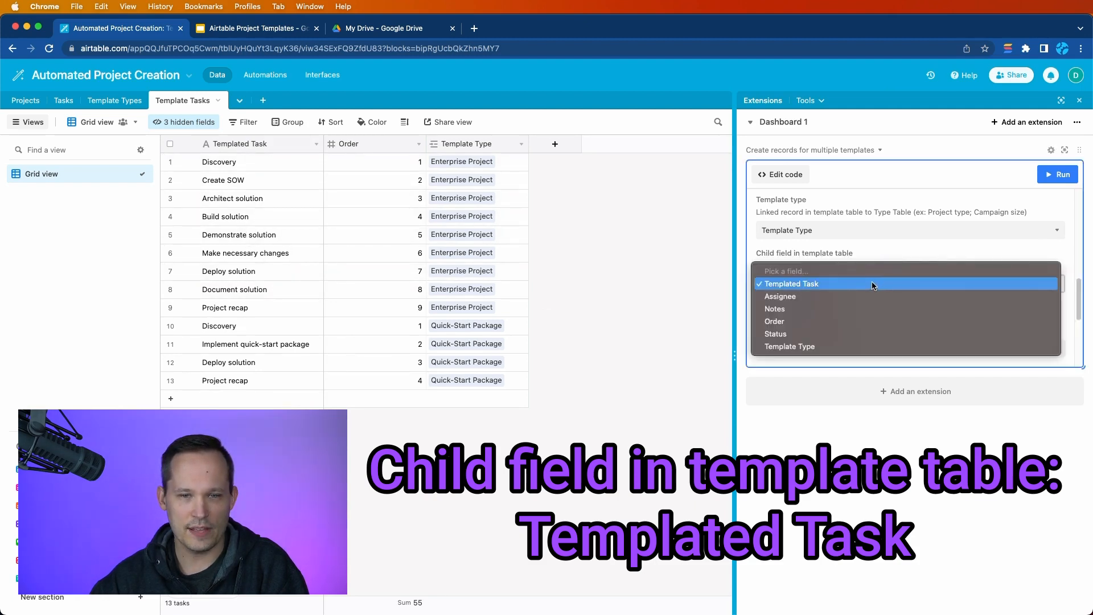
left_click(791, 284)
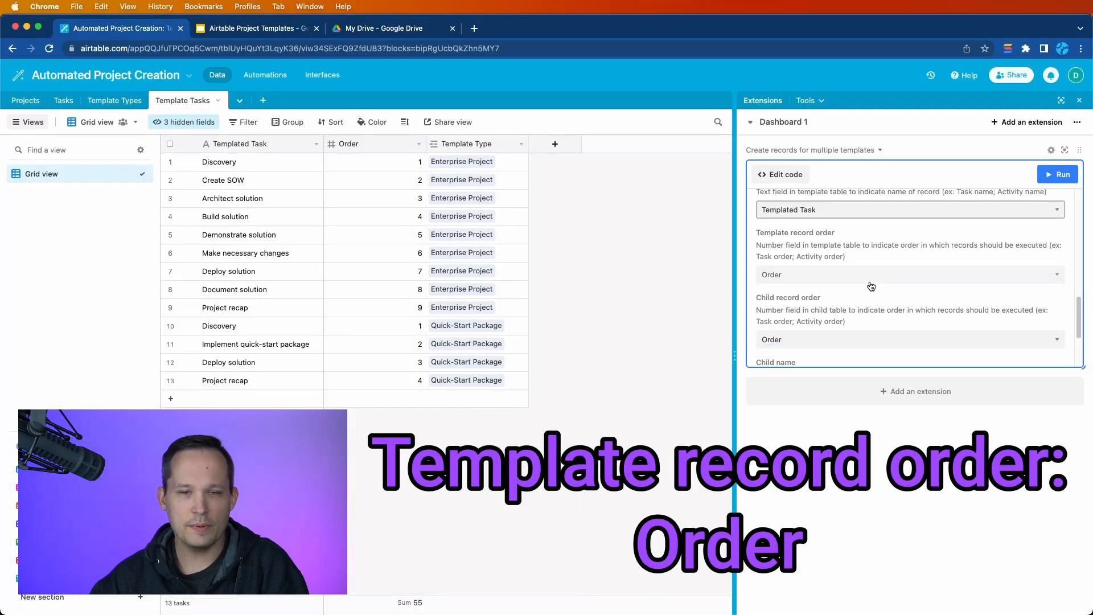
left_click(909, 274)
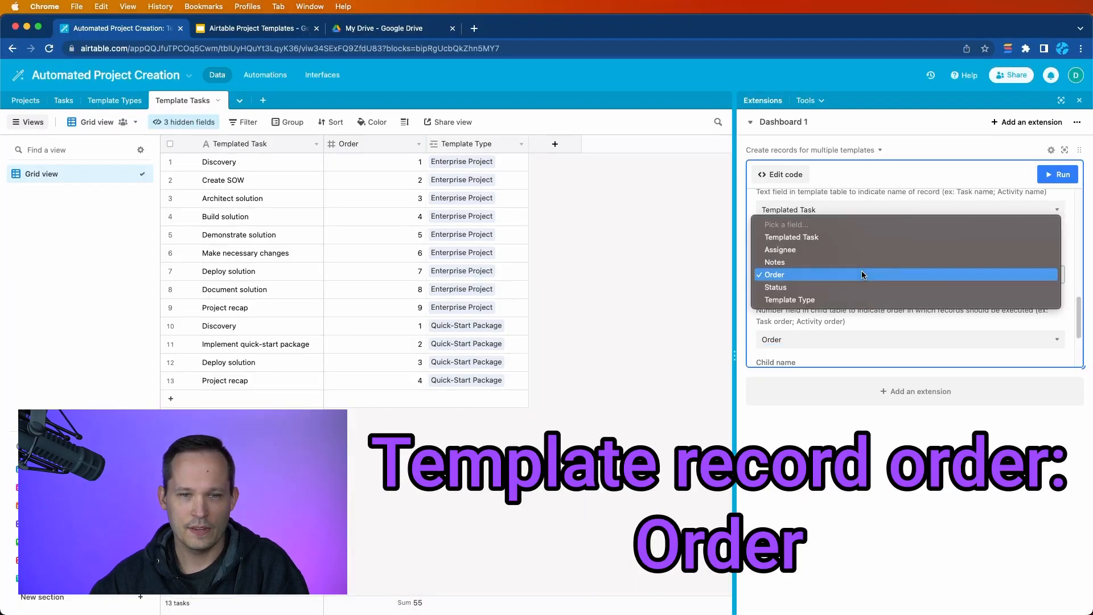
left_click(773, 274)
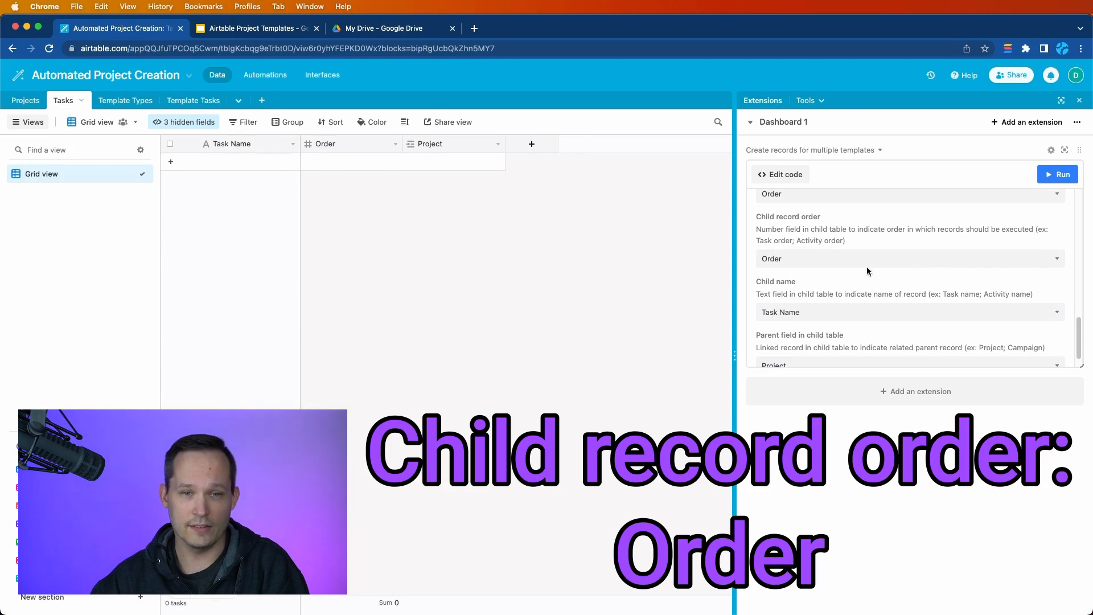
- Choose Task Name as the child name and Project as the parent field in child table
scroll("down", 3)
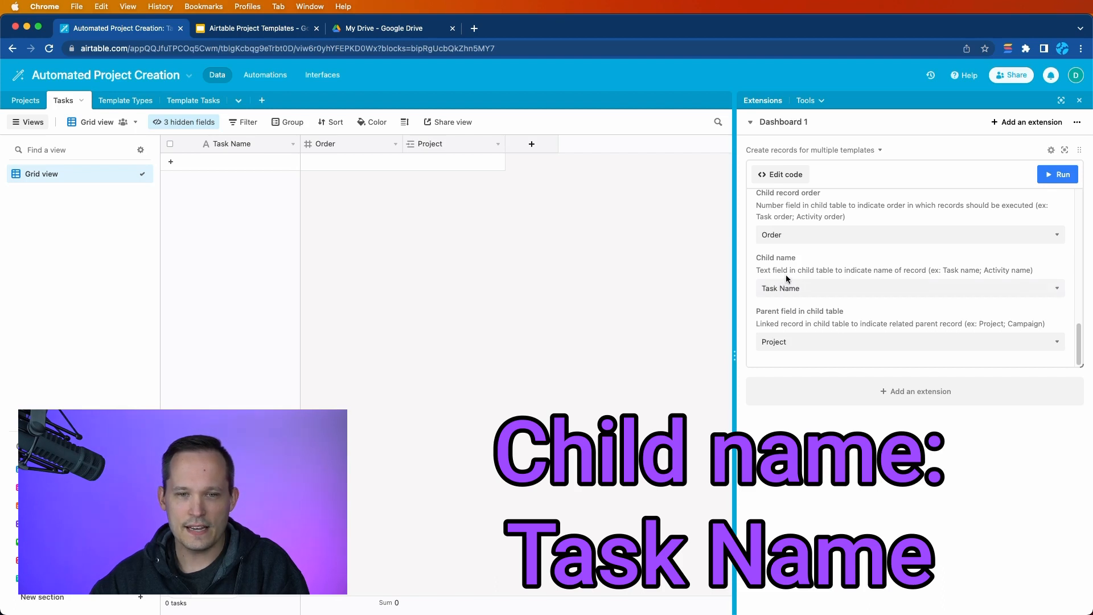
mouse_move(810, 272)
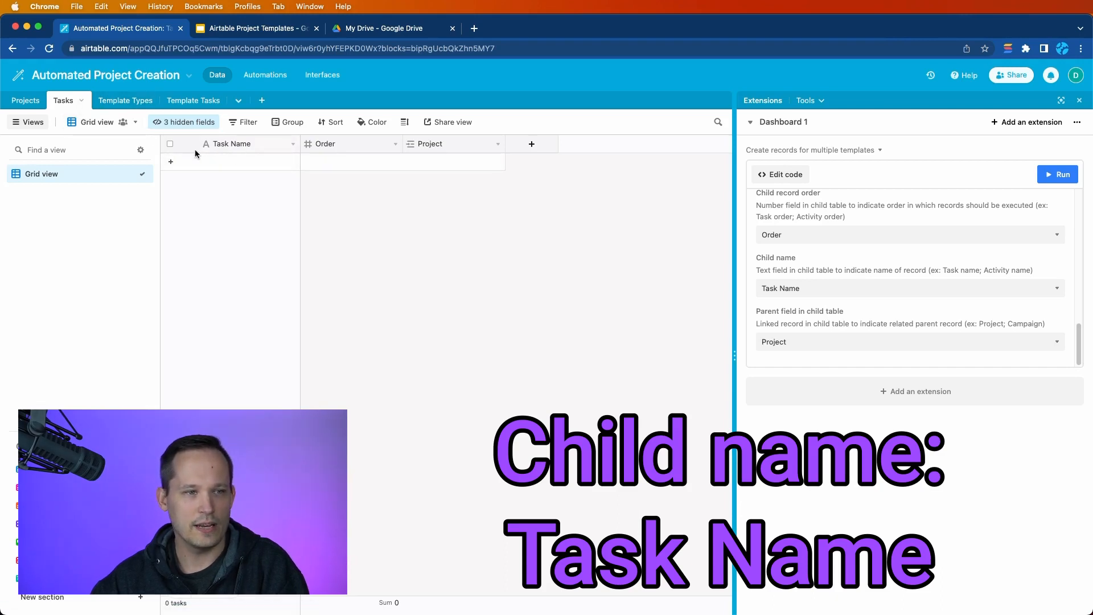
left_click(907, 288)
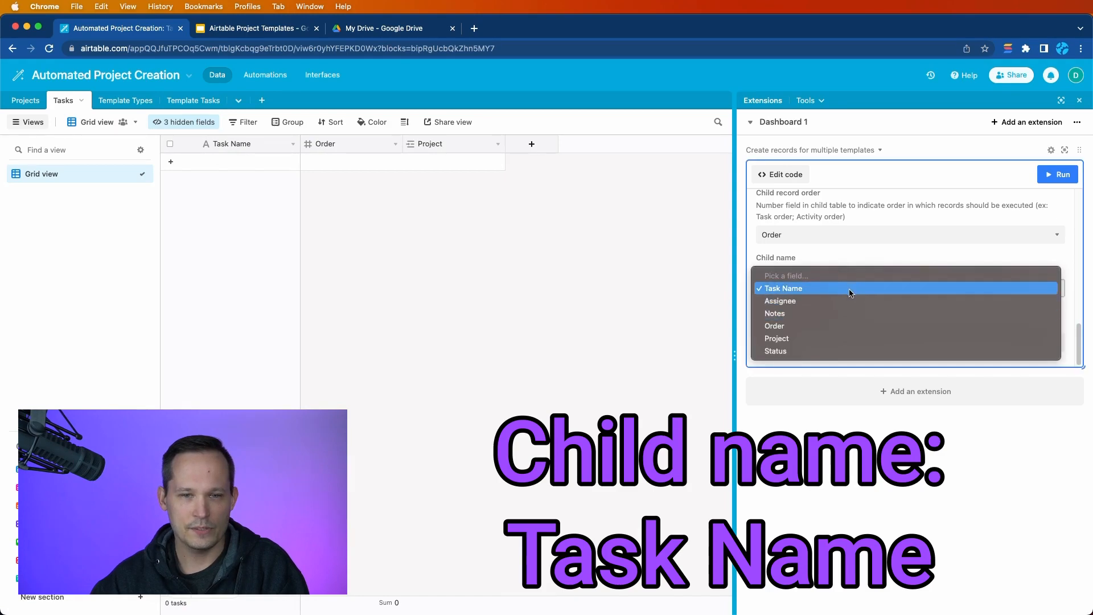
left_click(784, 288)
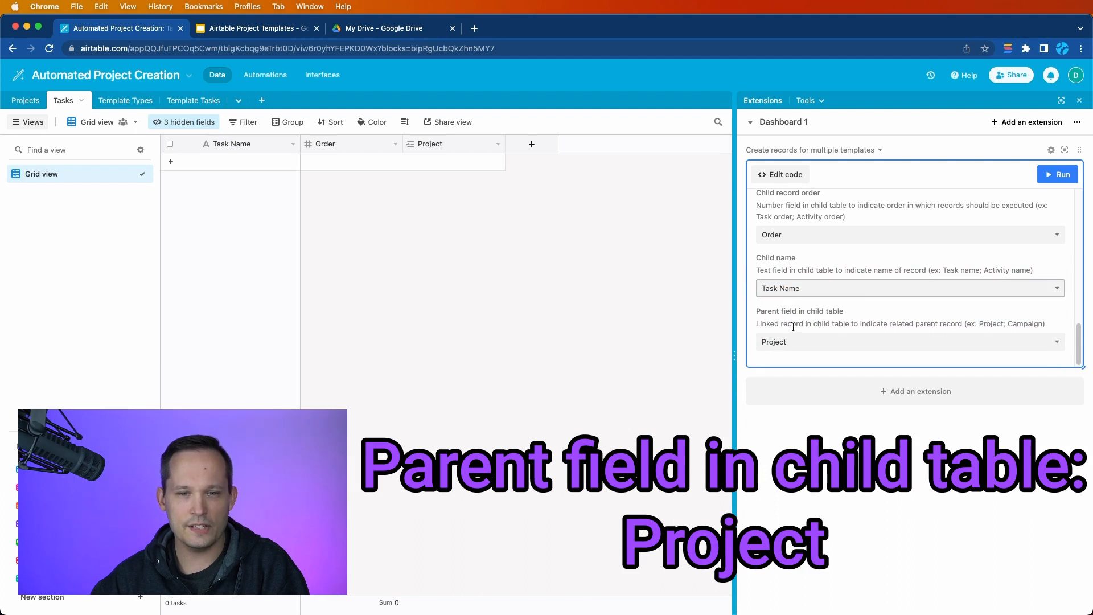
mouse_move(597, 273)
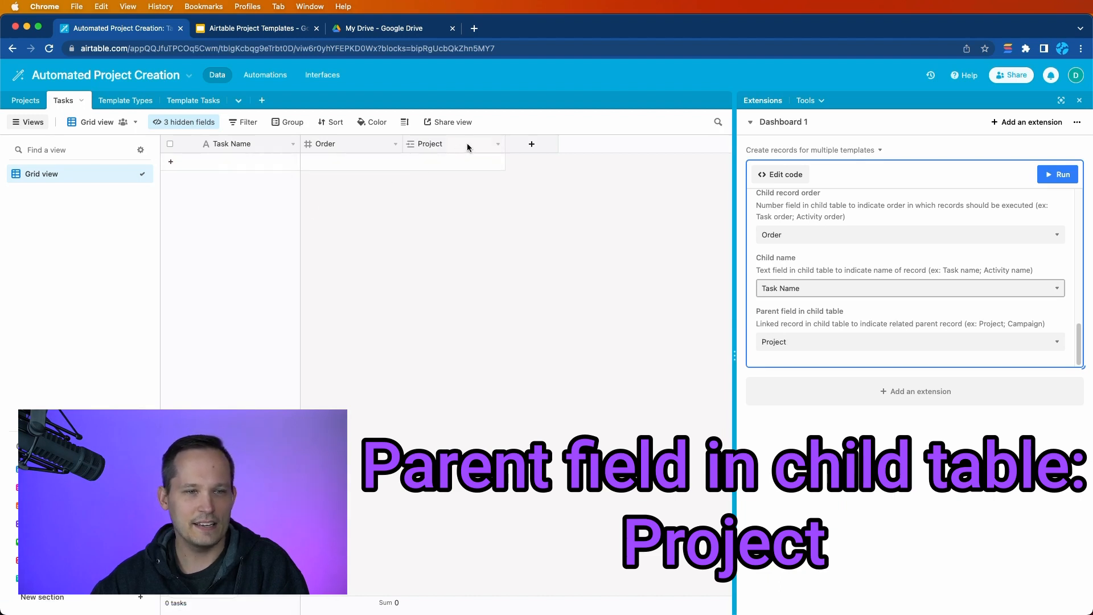
left_click(907, 288)
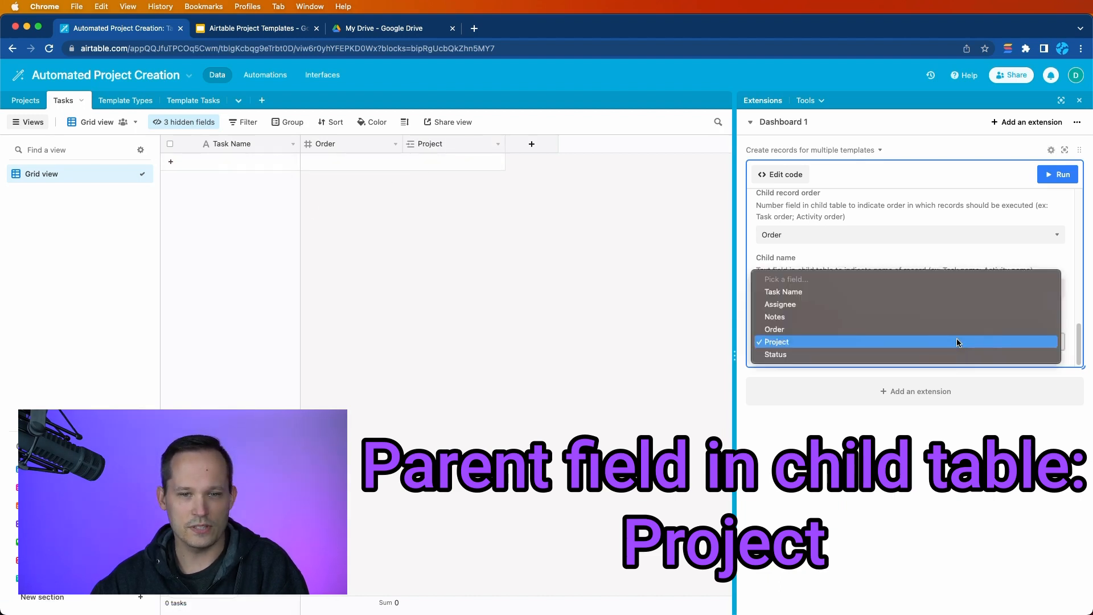
left_click(777, 342)
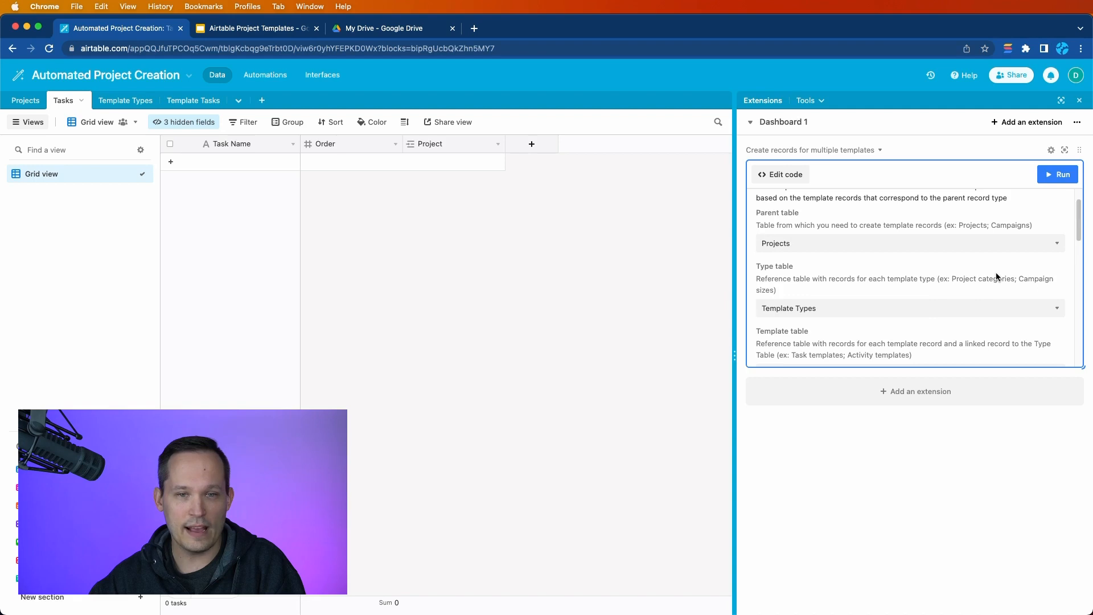
- Add a Projects record 'Test Enterprise Project' linked to the Enterprise Project template type
scroll("down", 3)
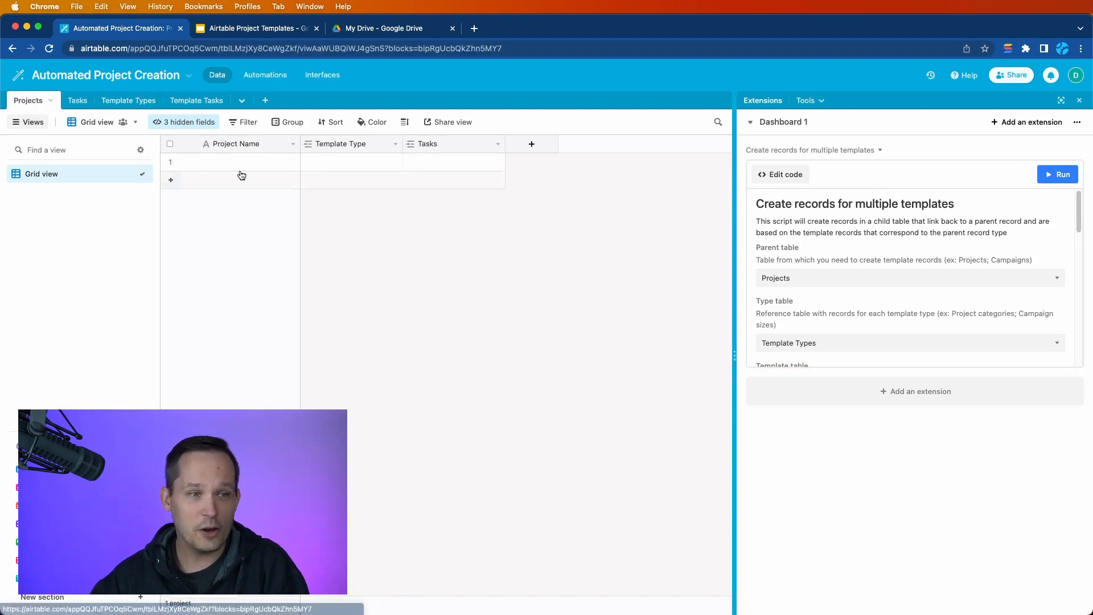
left_click(230, 162)
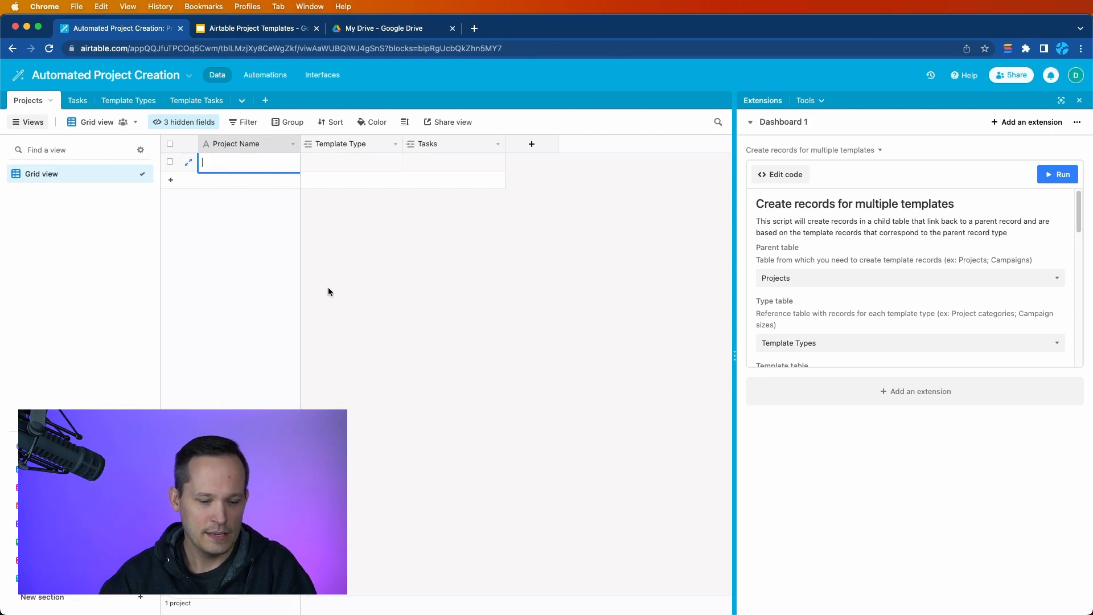
type("Test Enterprise Project")
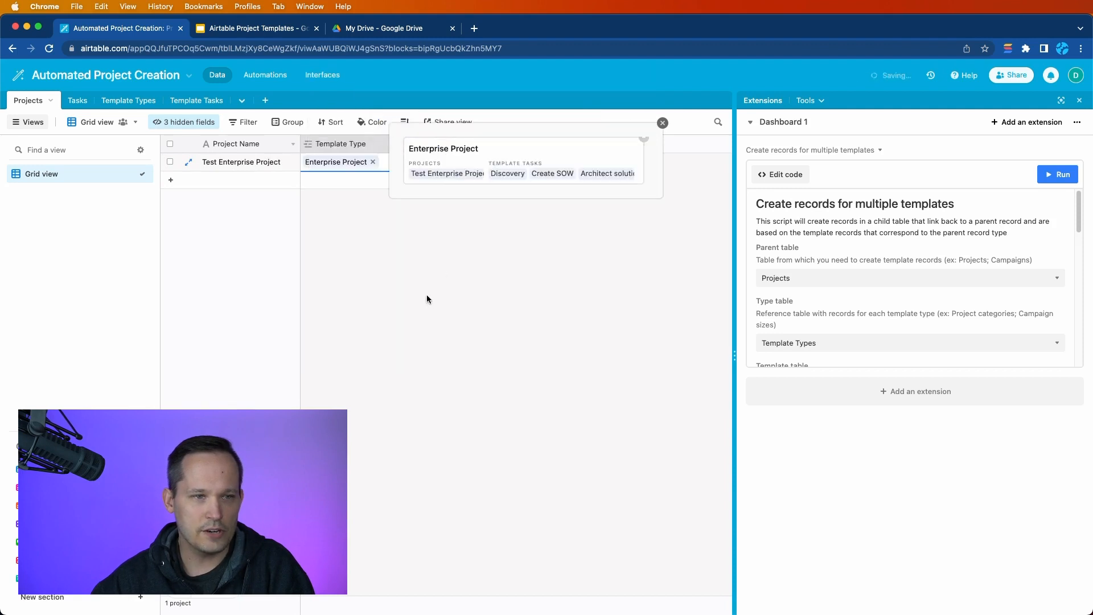
left_click(661, 123)
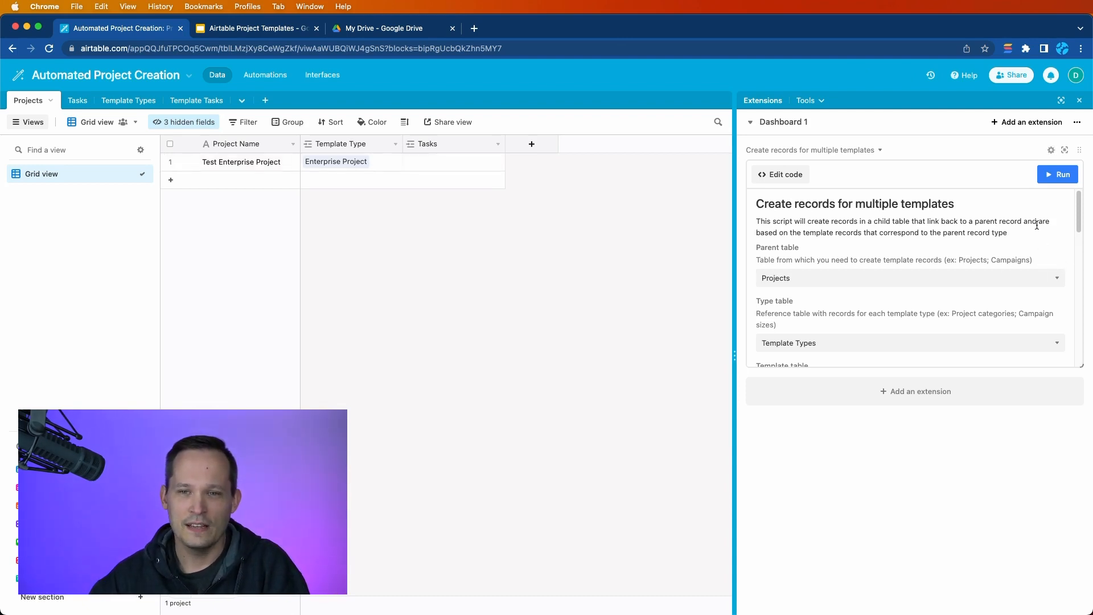
- Run the script and pick Test Enterprise Project as the parent record
left_click(1059, 174)
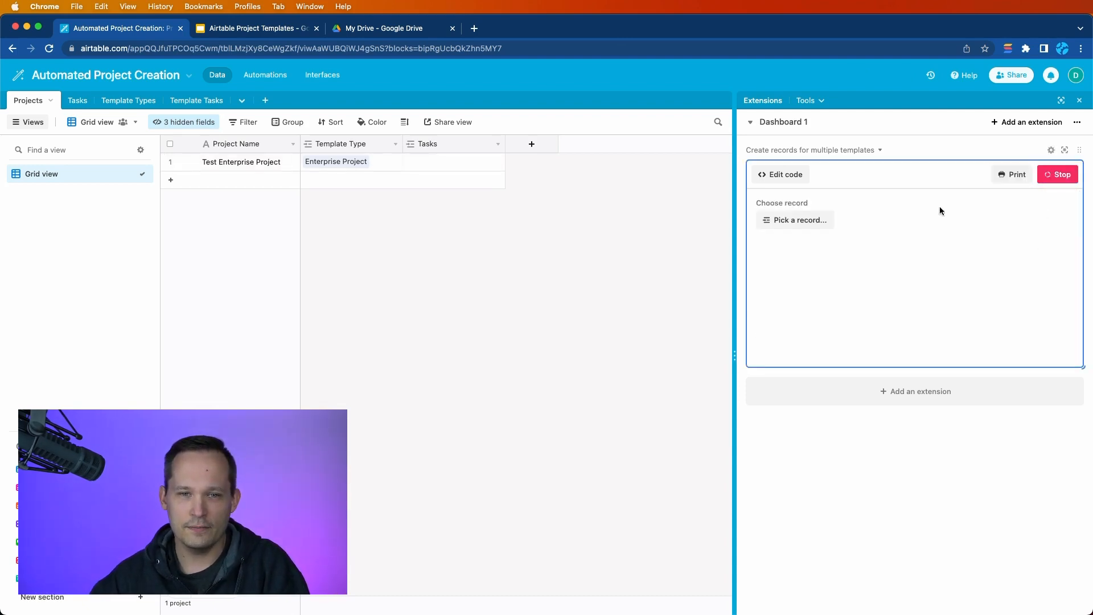
left_click(798, 220)
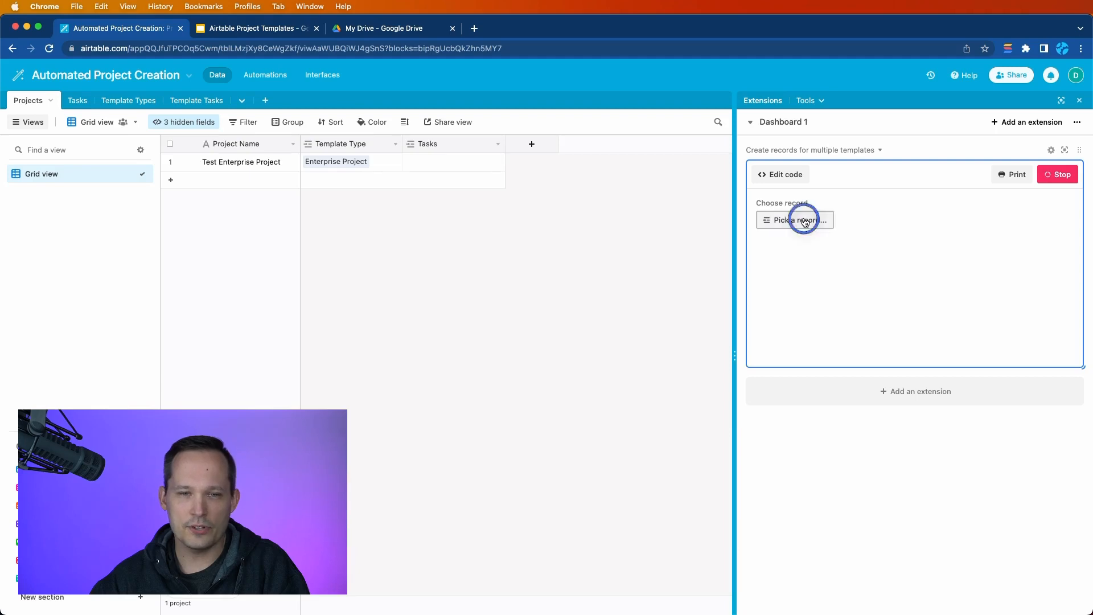
left_click(795, 220)
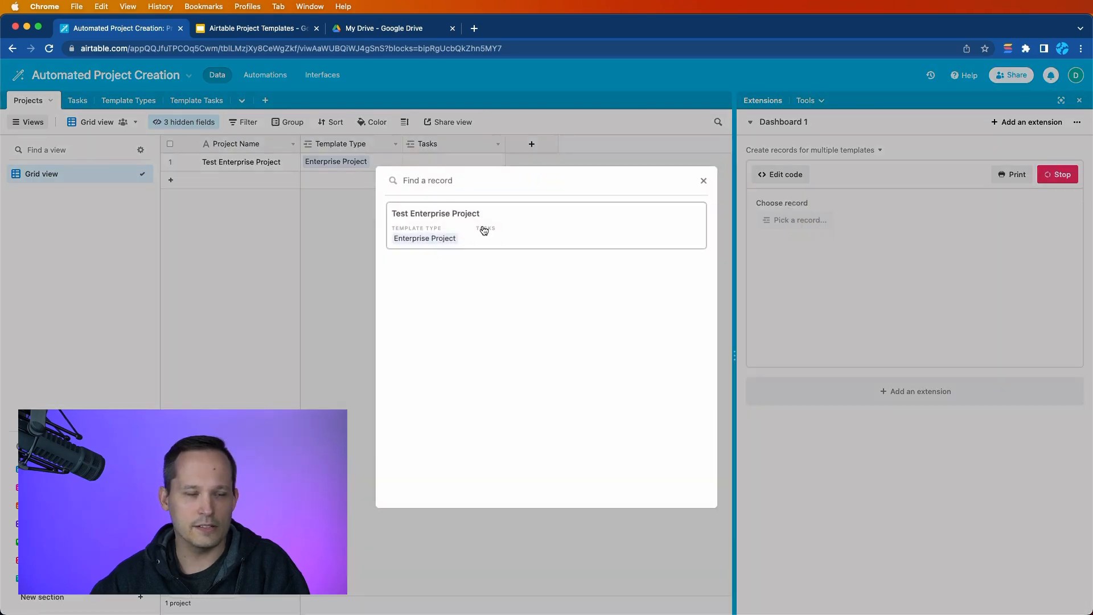
mouse_move(510, 224)
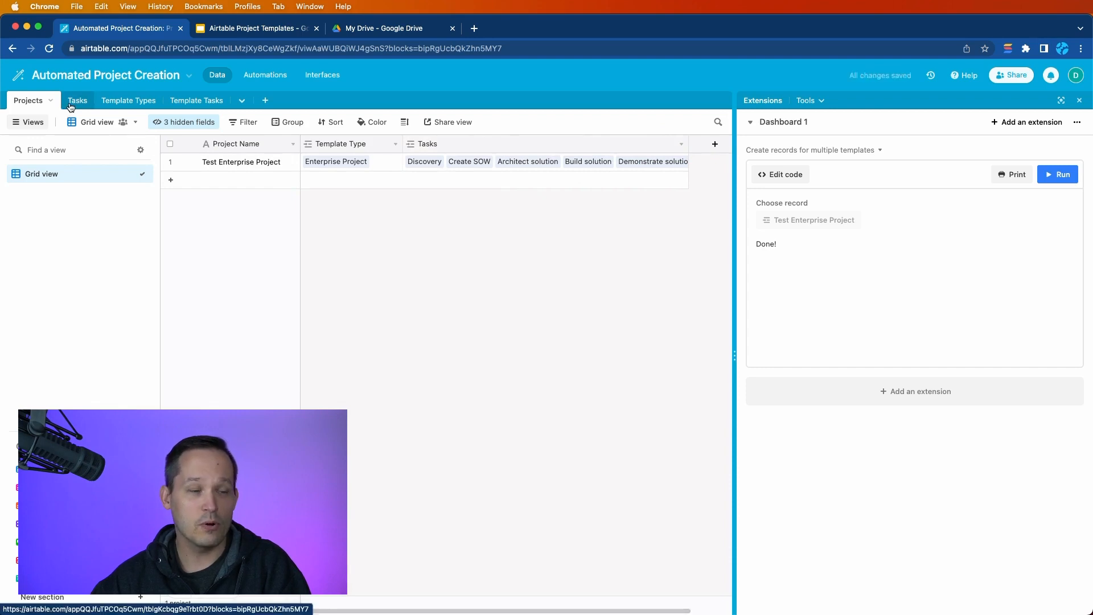
- Group the Tasks table by Project and open the script's code for editing
left_click(77, 101)
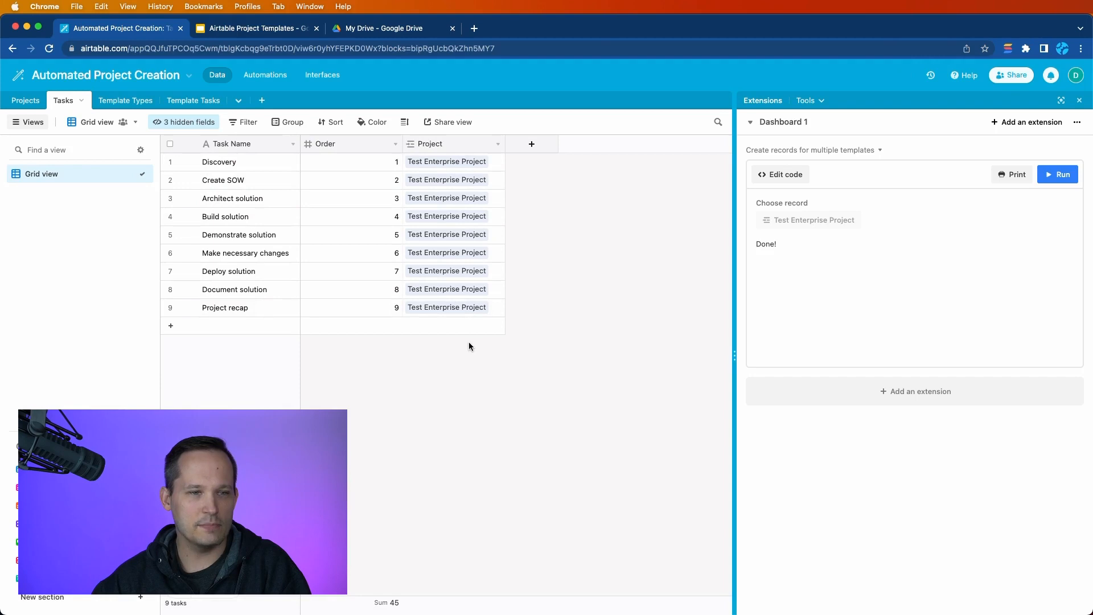
mouse_move(376, 348)
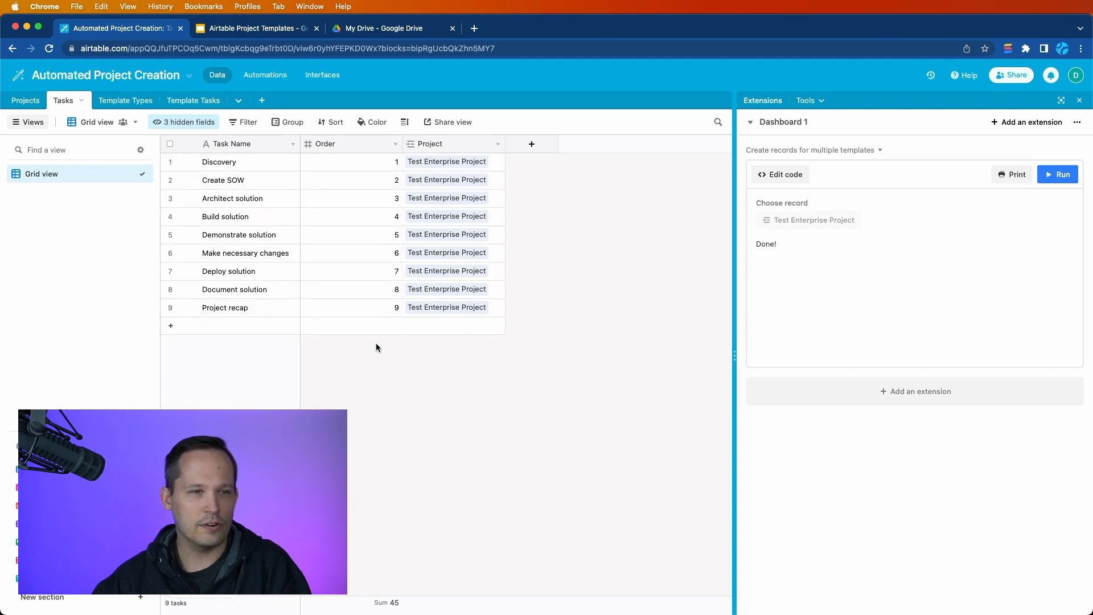
mouse_move(305, 126)
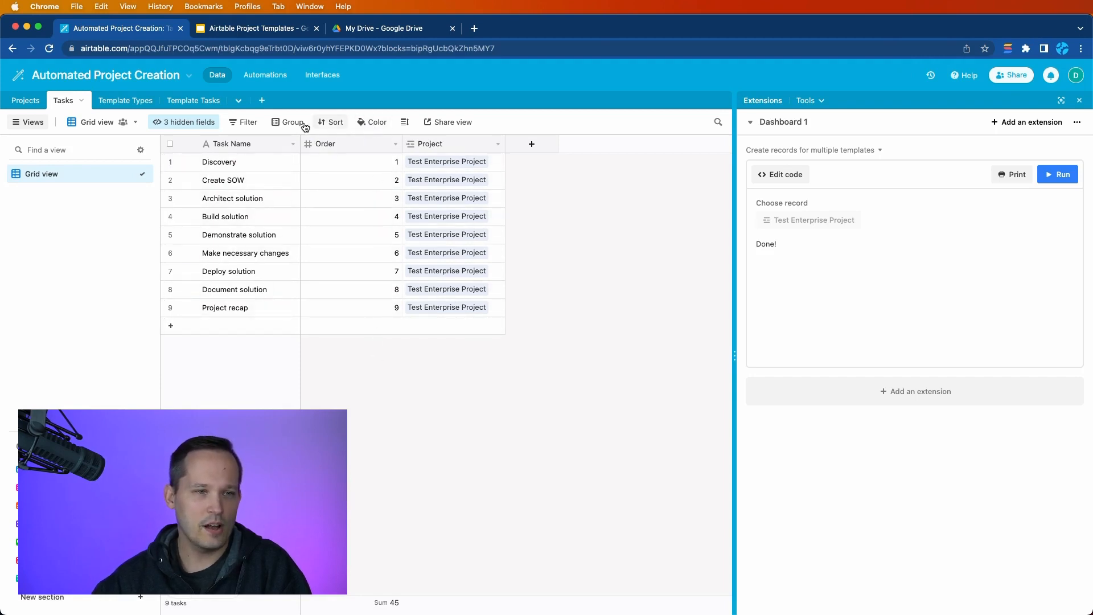
left_click(292, 122)
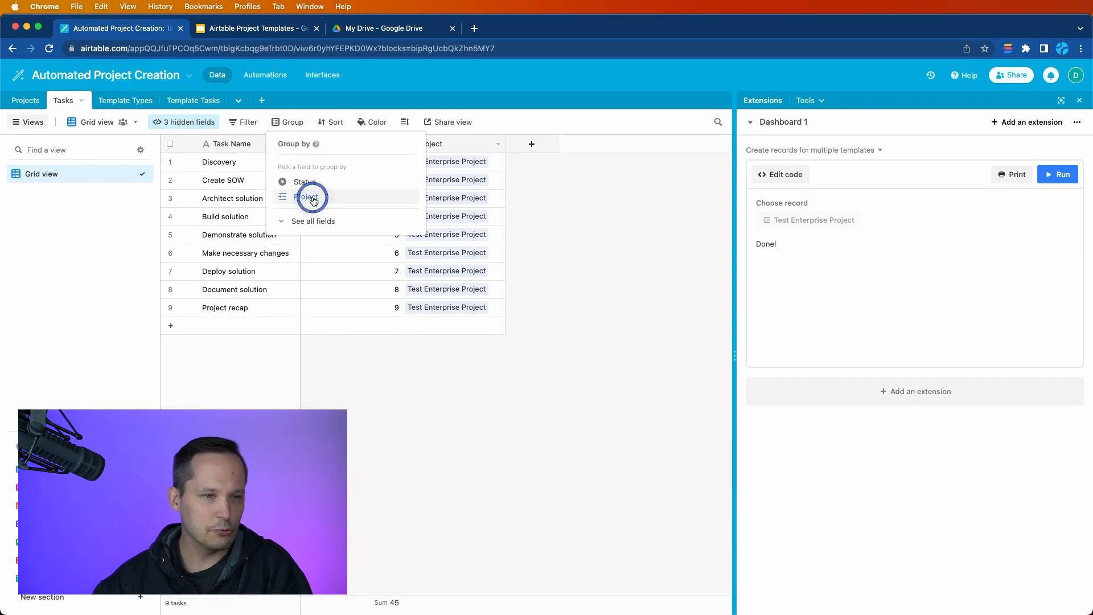
left_click(307, 198)
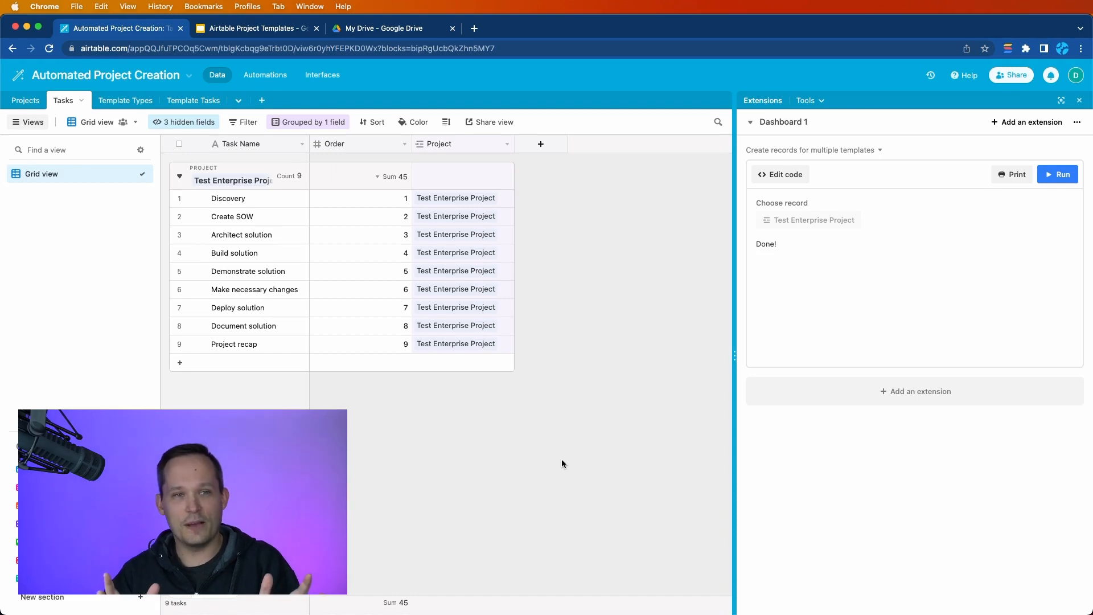
mouse_move(31, 203)
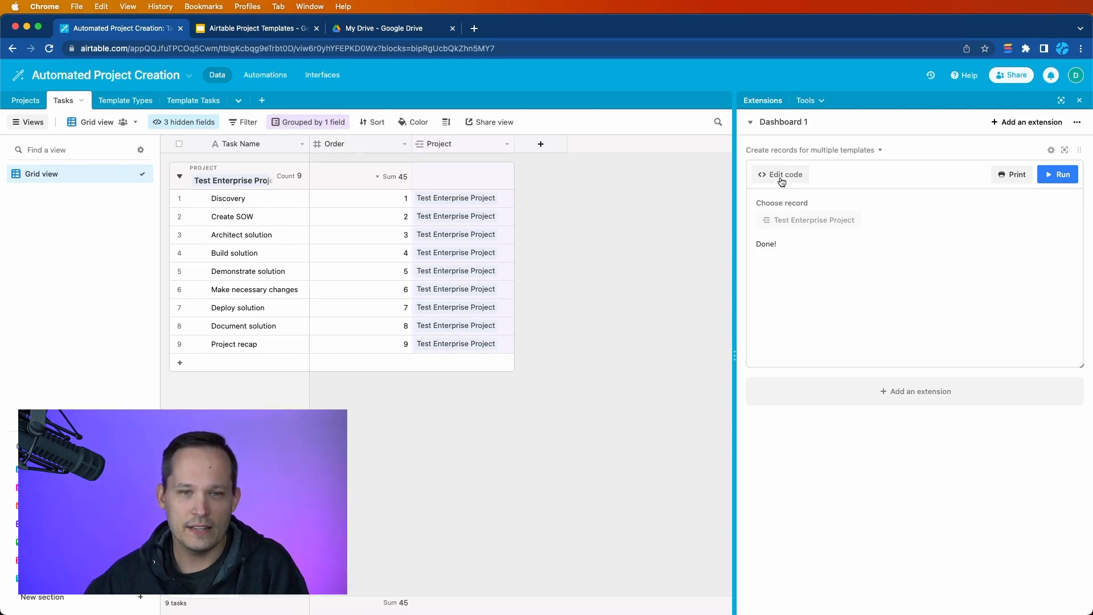
left_click(781, 174)
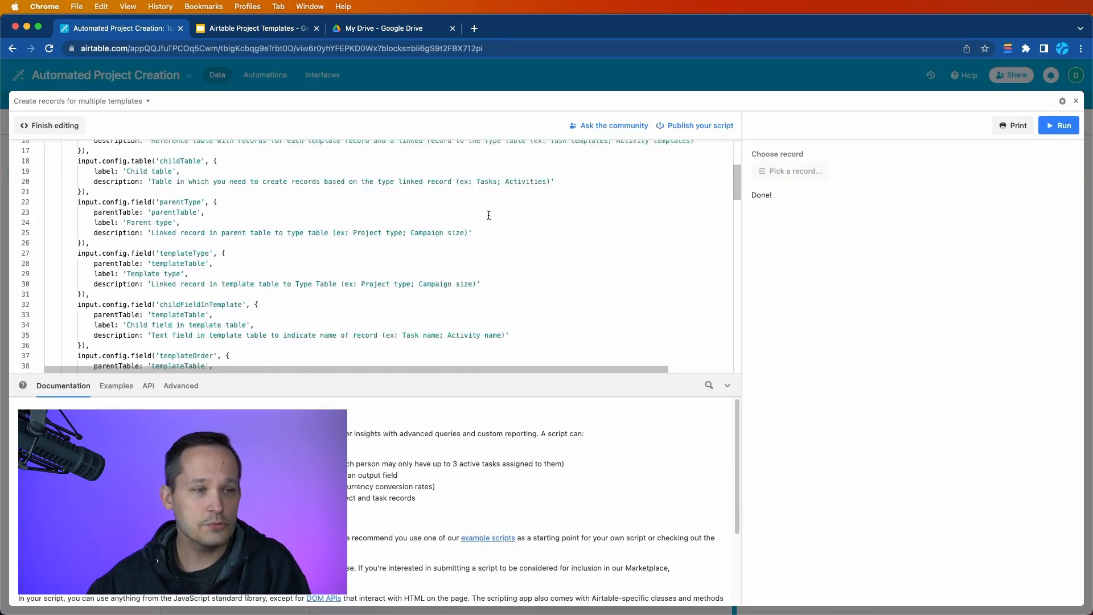
scroll("down", 3)
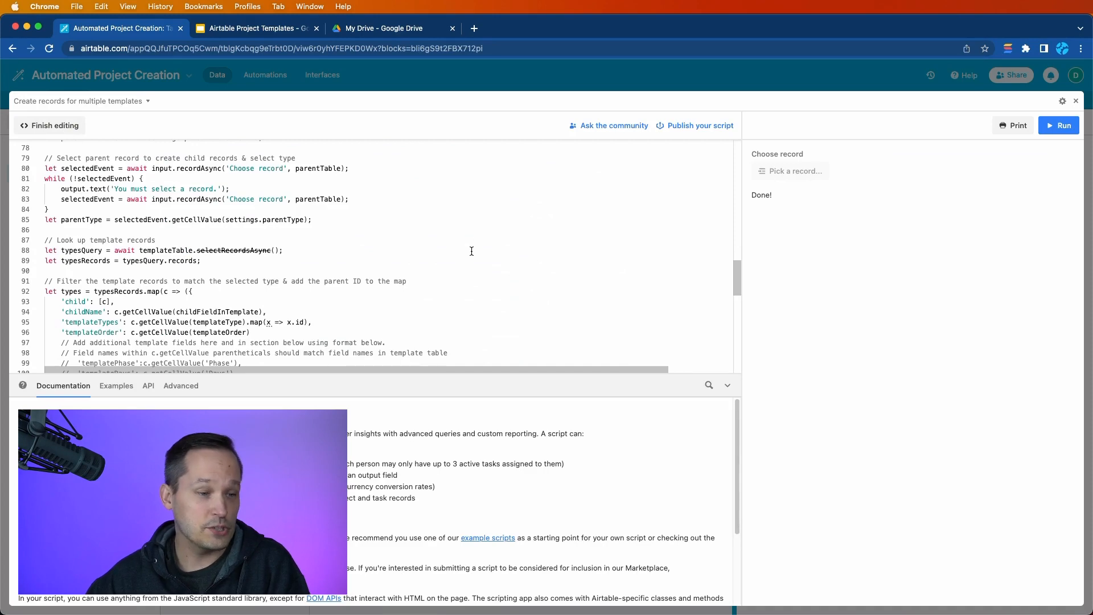